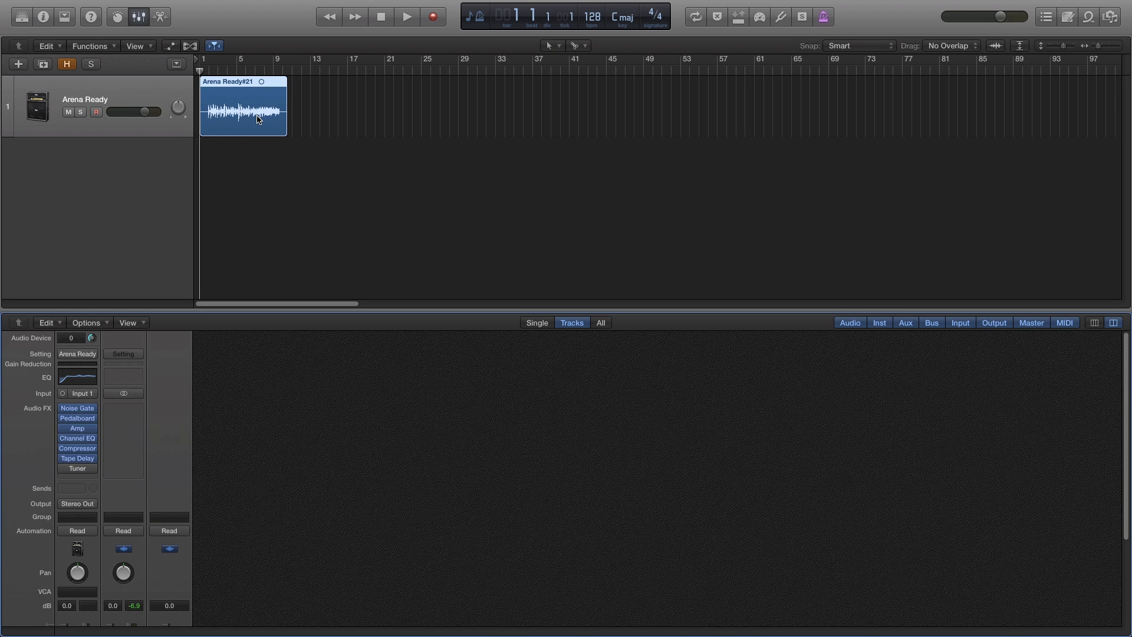
mouse_move(90, 414)
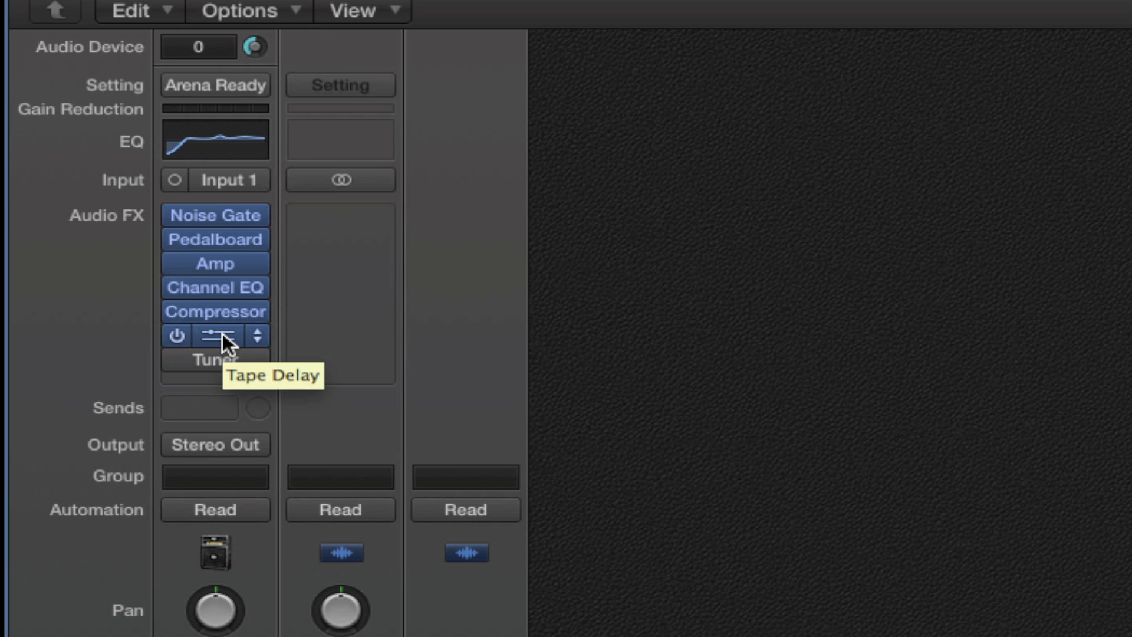
- Send the Arena Ready guitar track to Bus 1 and begin the next bus send
click(198, 407)
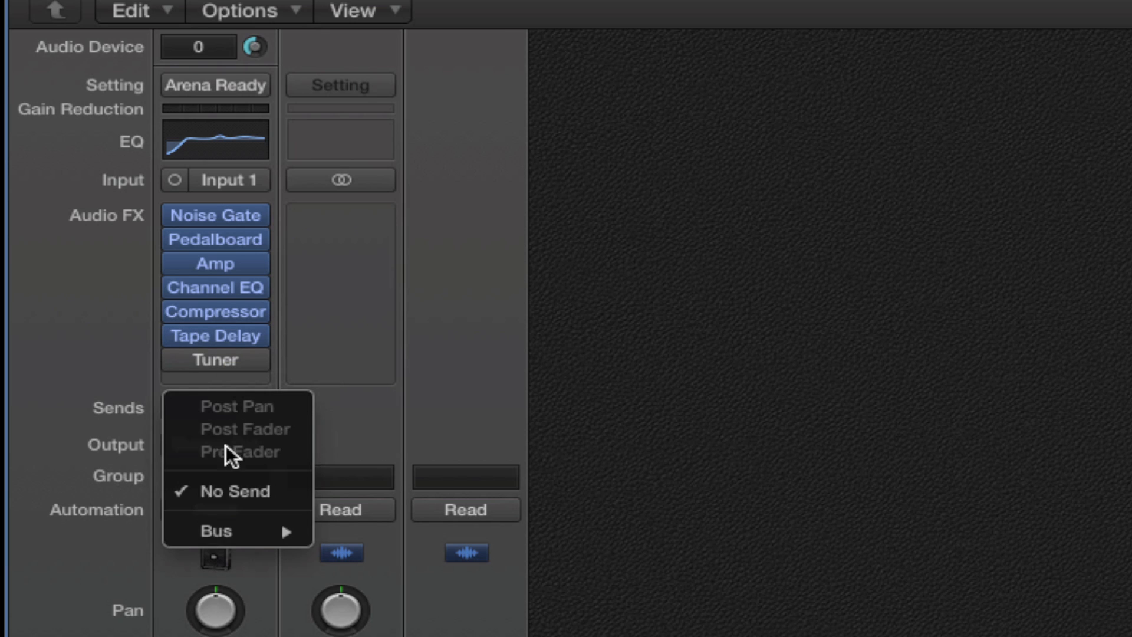
mouse_move(219, 530)
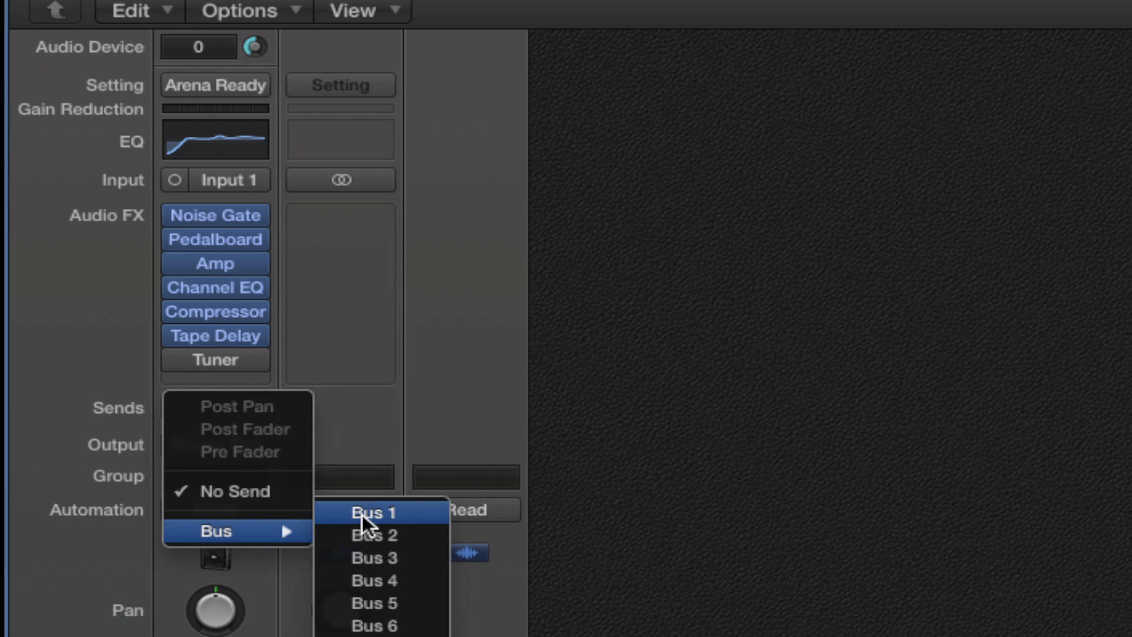
click(372, 511)
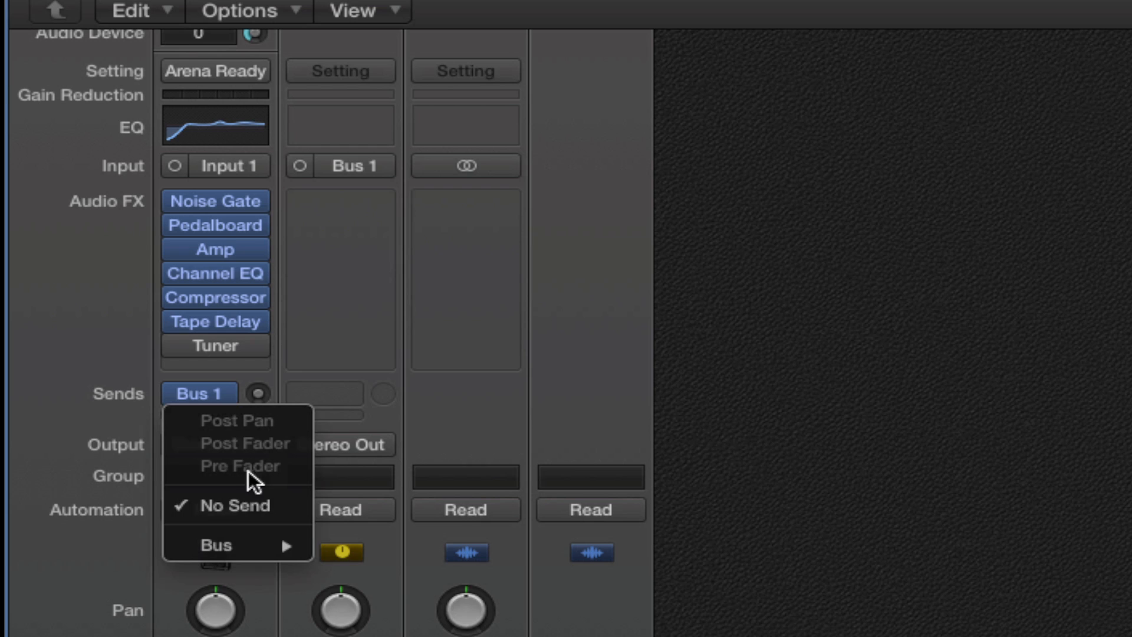
click(235, 504)
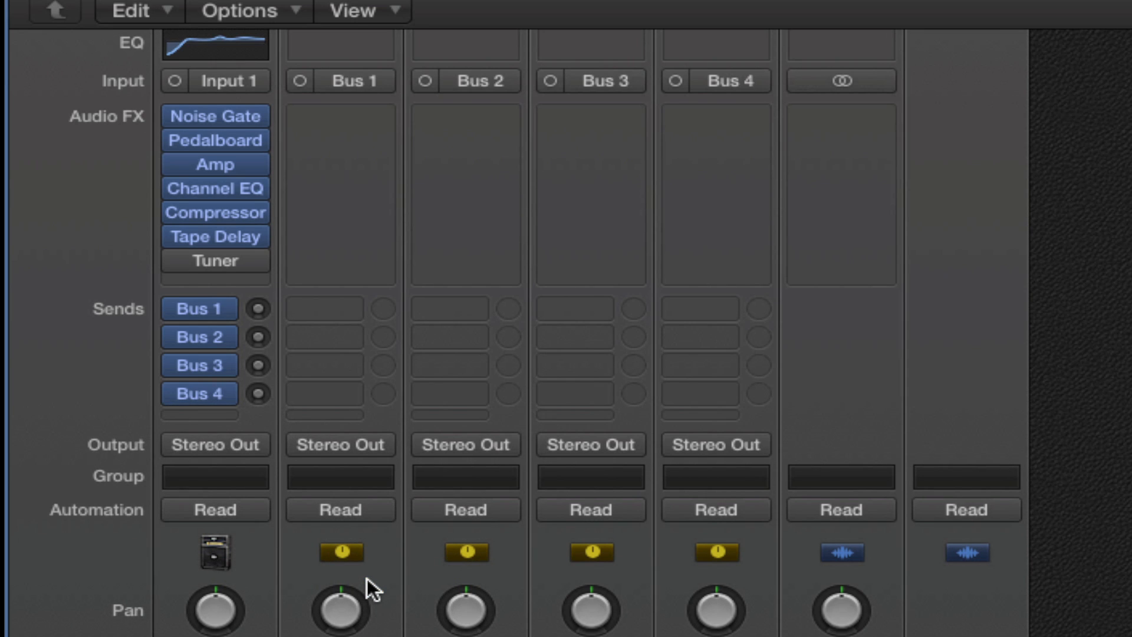
mouse_move(368, 598)
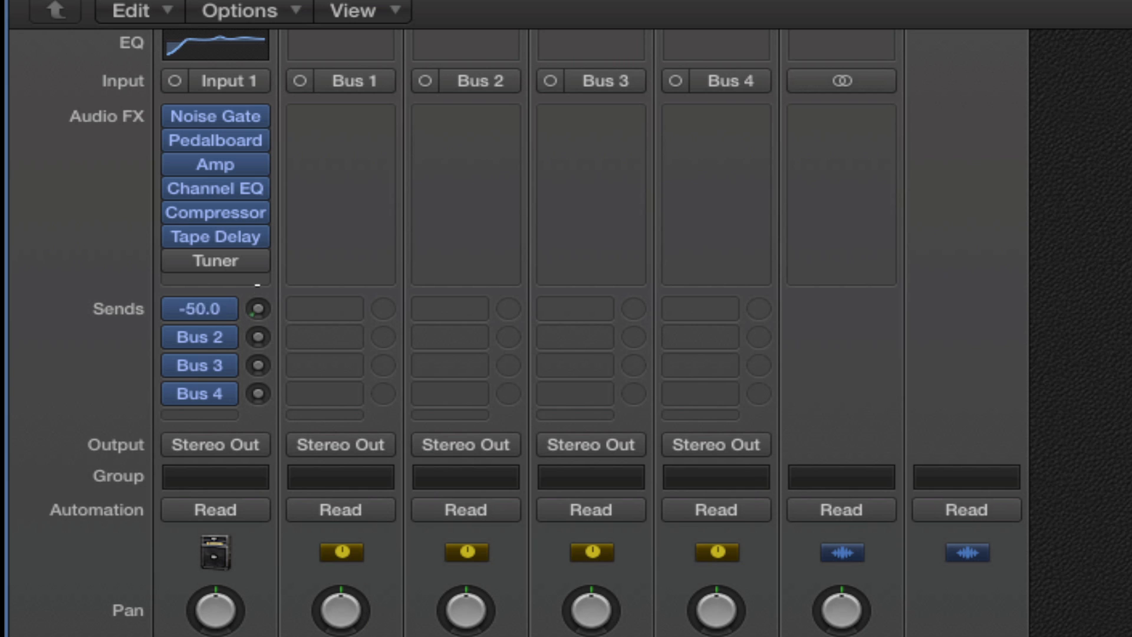
- Raise the send level knobs on the Arena Ready channel's bus sends
drag(255, 309, 258, 303)
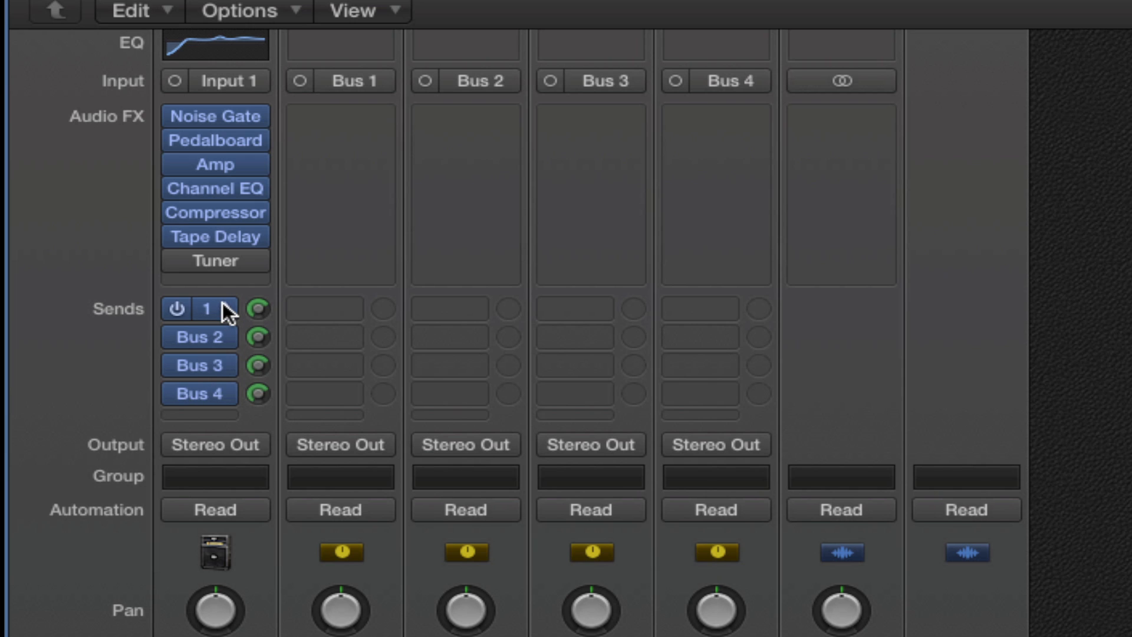
- Make the first send post-fader and the fourth send pre-fader on Arena Ready
click(208, 308)
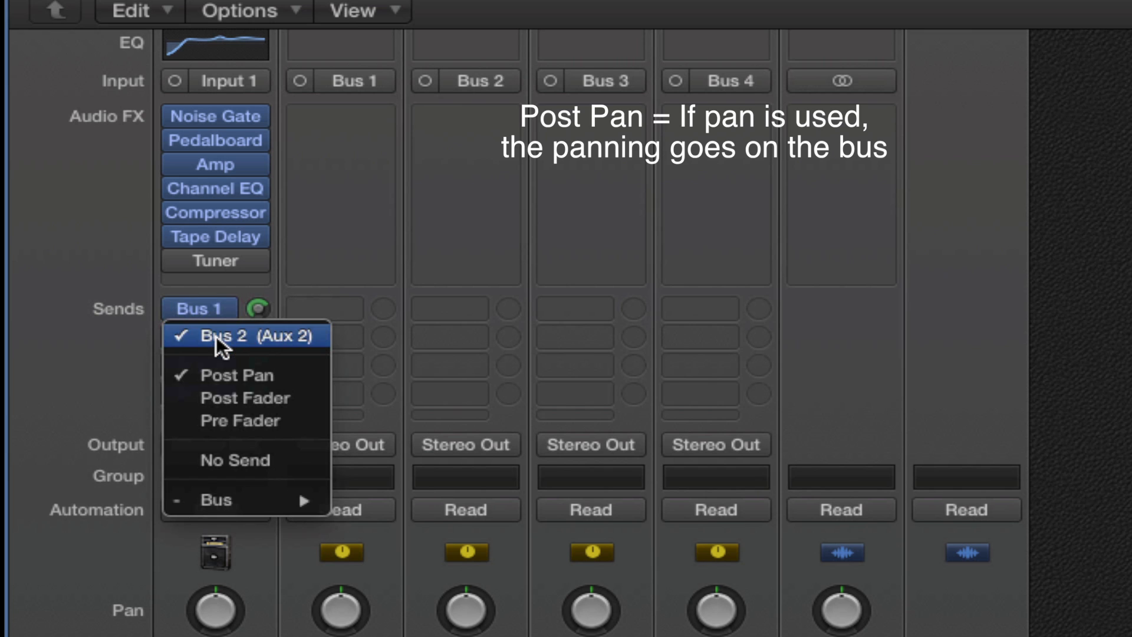
mouse_move(245, 403)
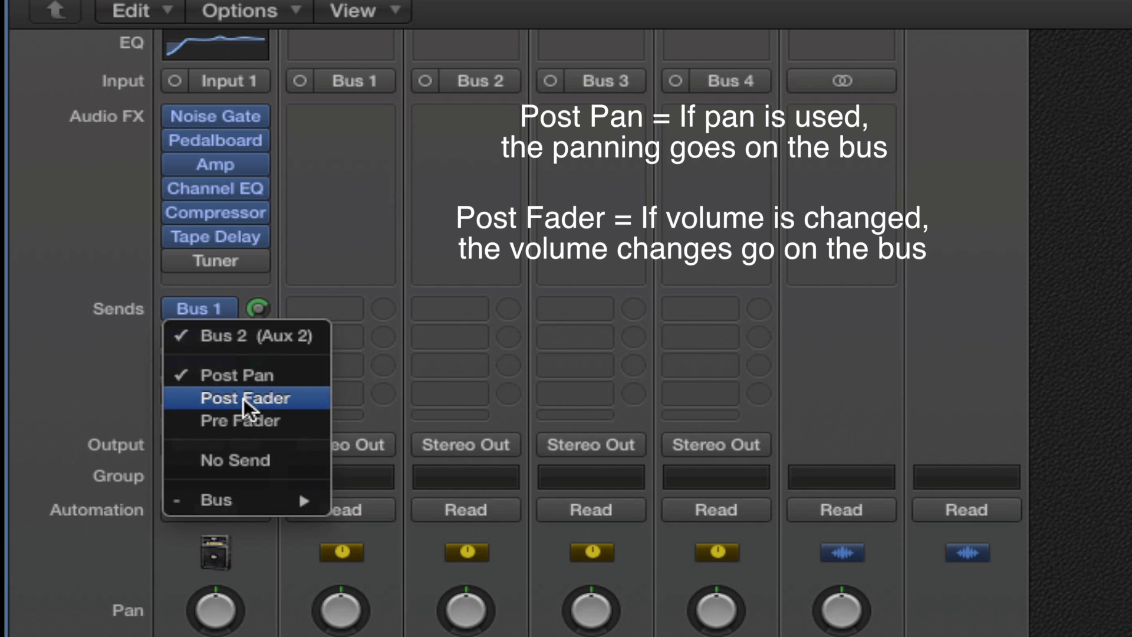
click(244, 397)
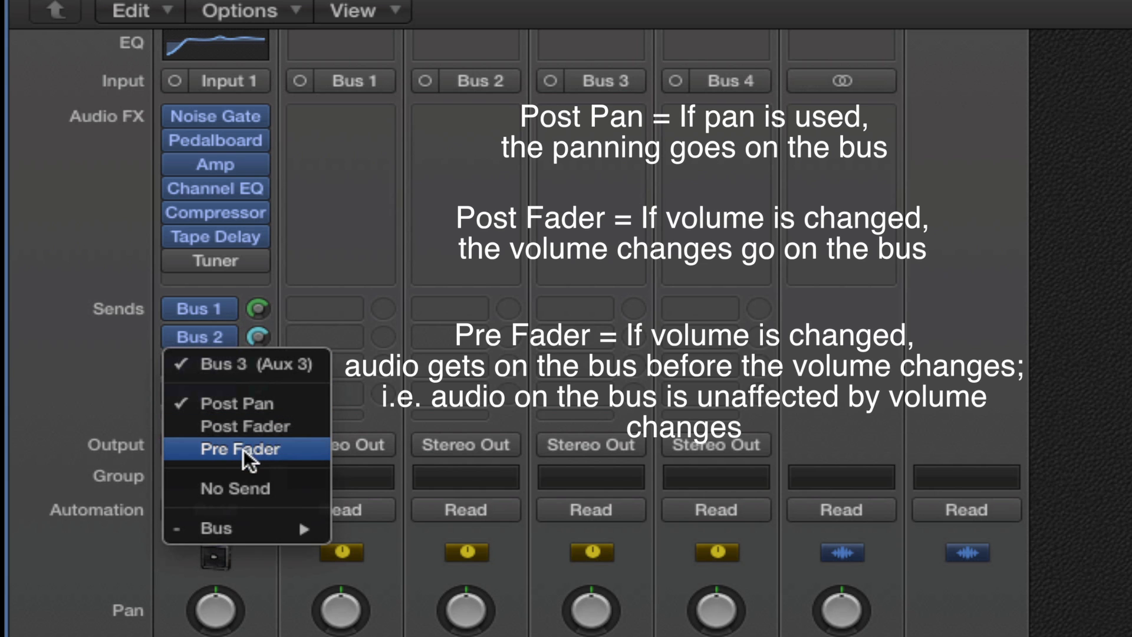
mouse_move(252, 466)
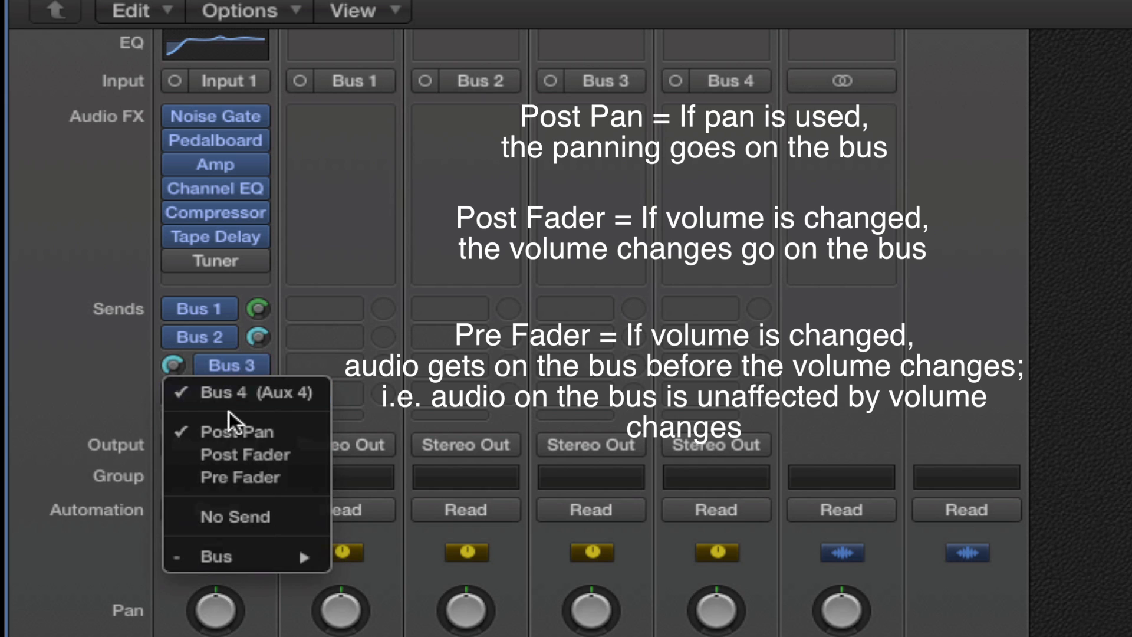
mouse_move(267, 485)
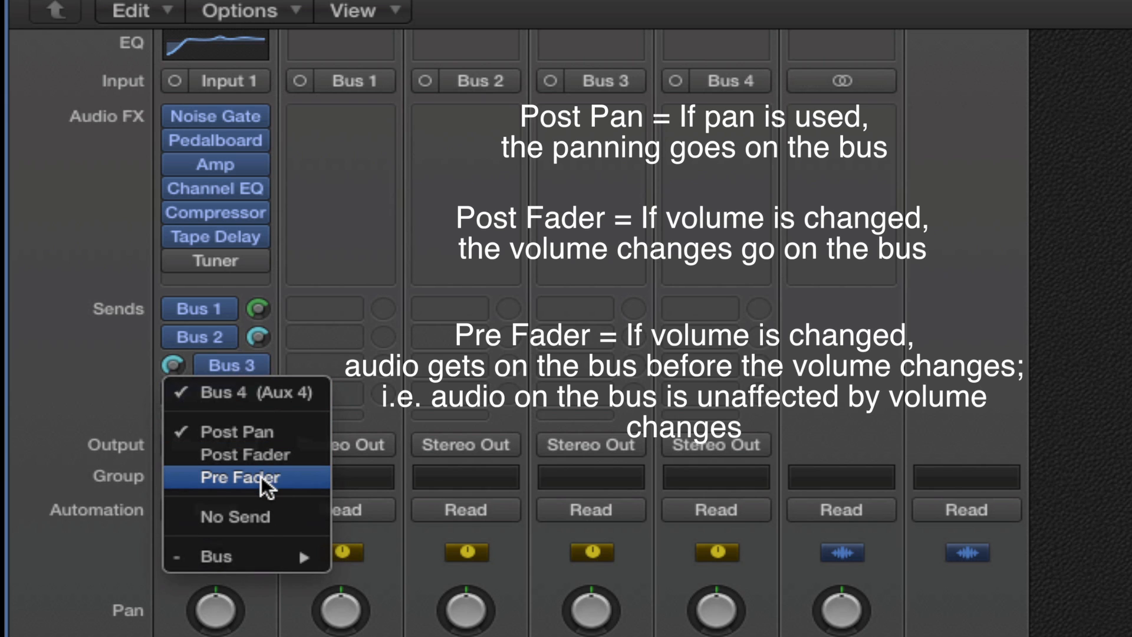
click(240, 478)
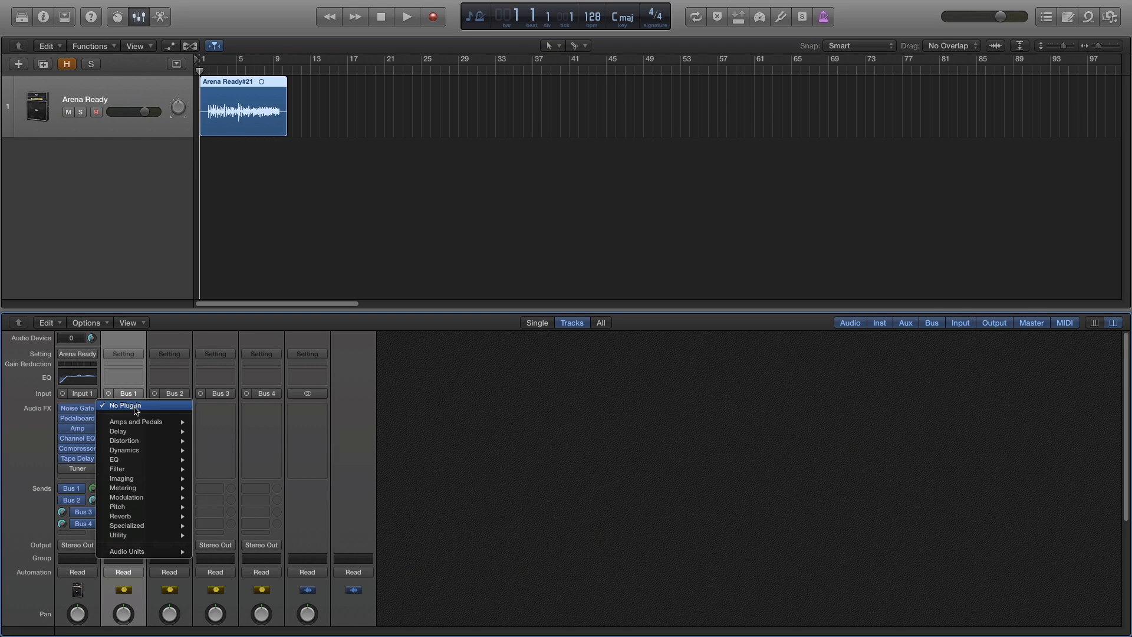
mouse_move(214, 441)
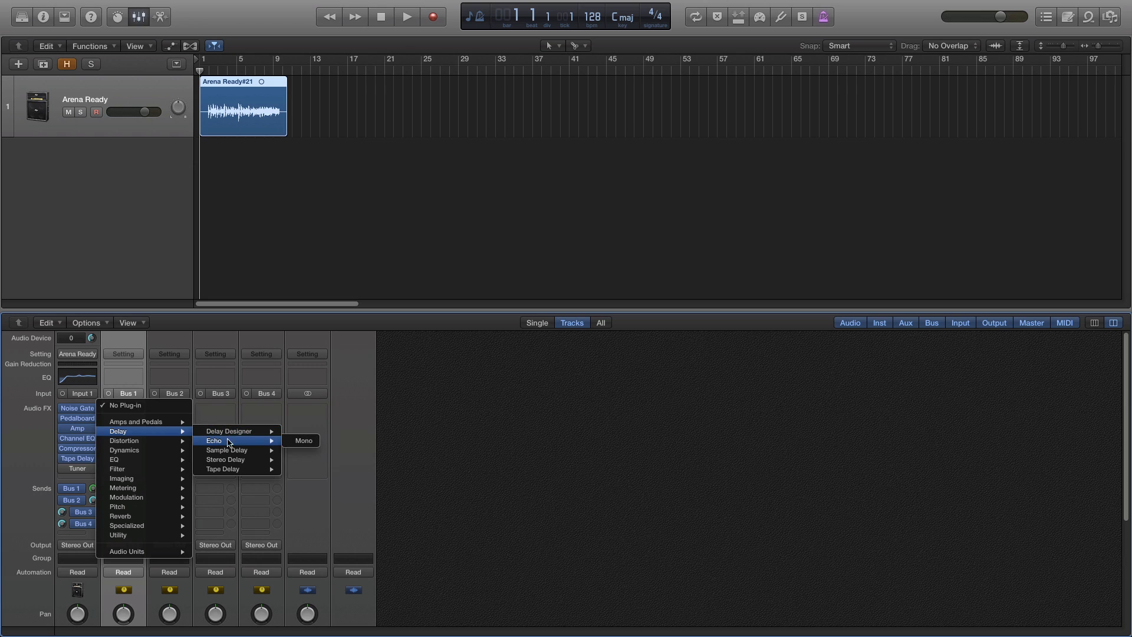
- Insert a mono Echo on Aux 1 at 1/16 T with 21% dry and 86% wet
click(303, 441)
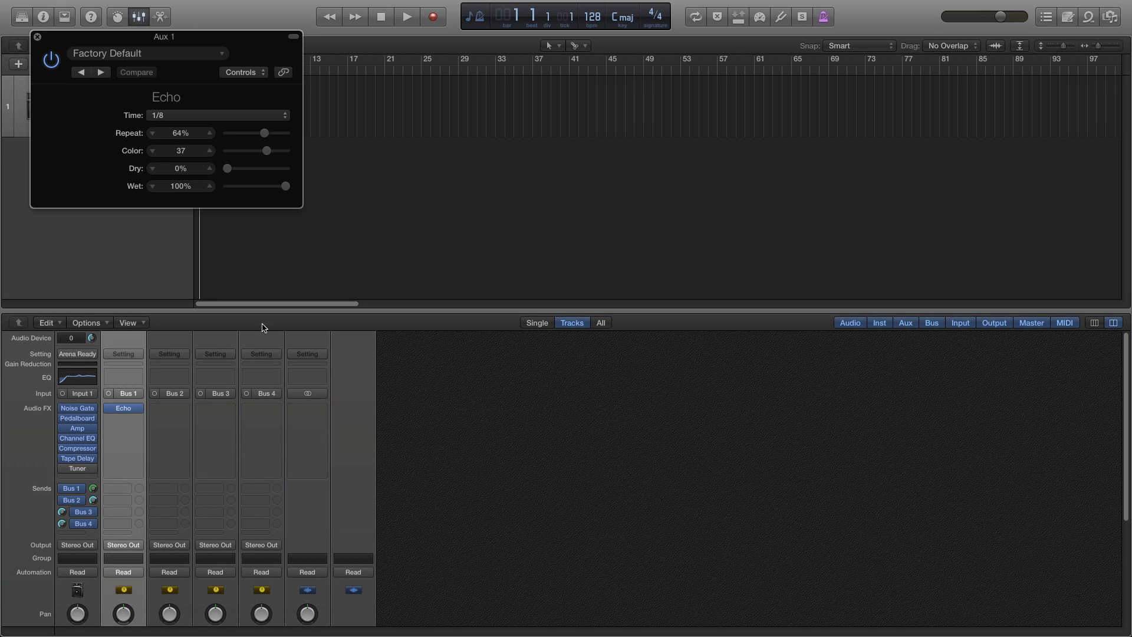
click(217, 116)
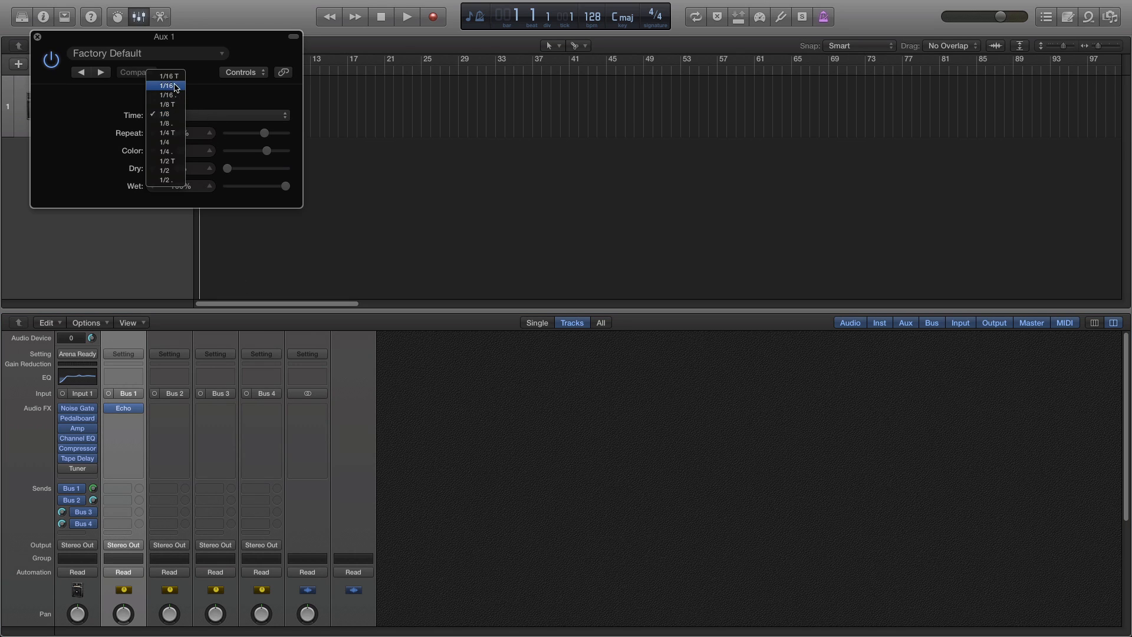
click(168, 75)
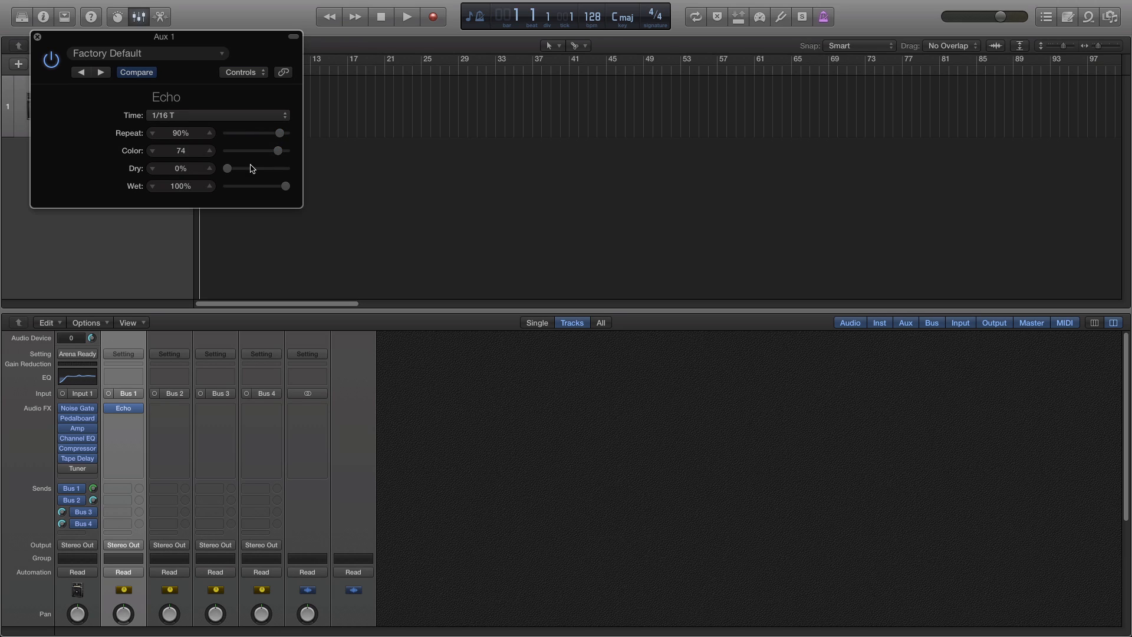
drag(287, 185, 280, 187)
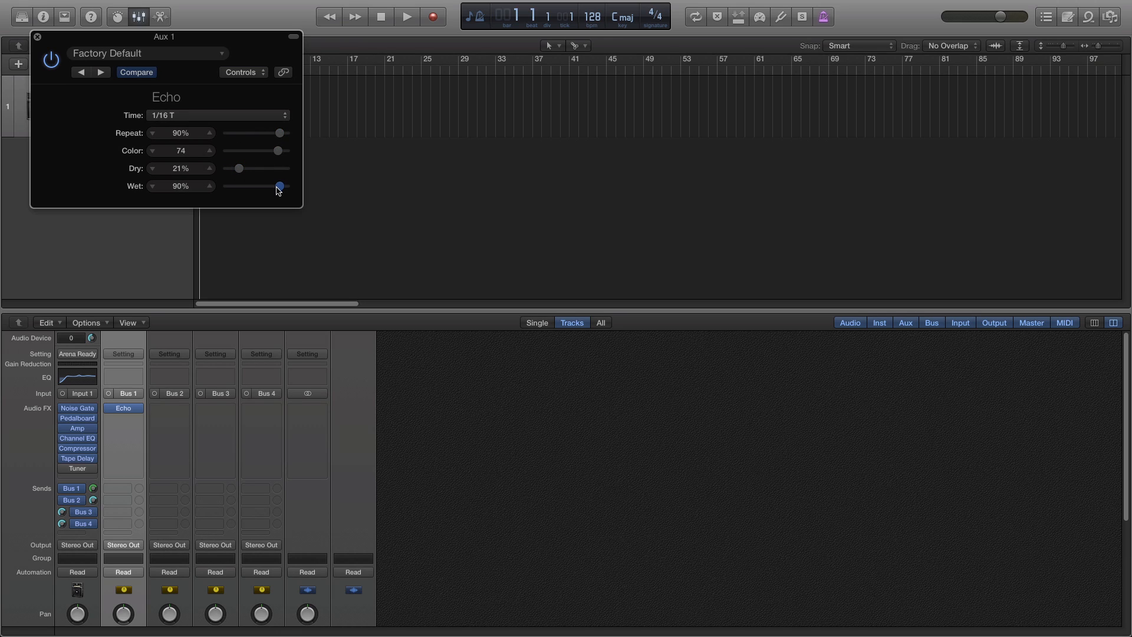
drag(280, 185, 276, 185)
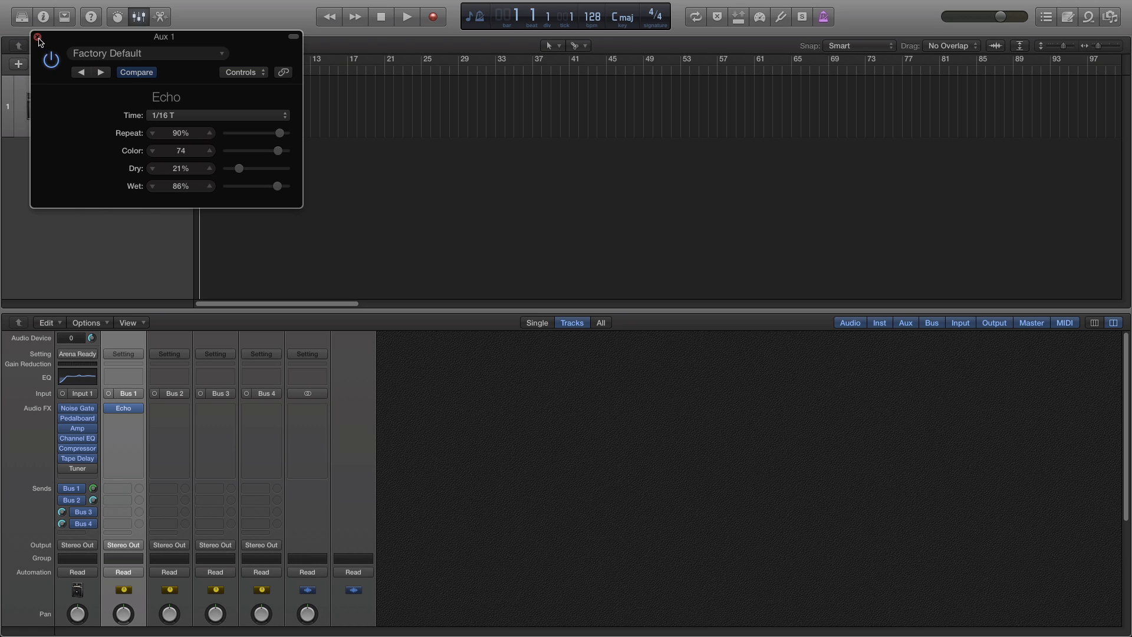
click(37, 35)
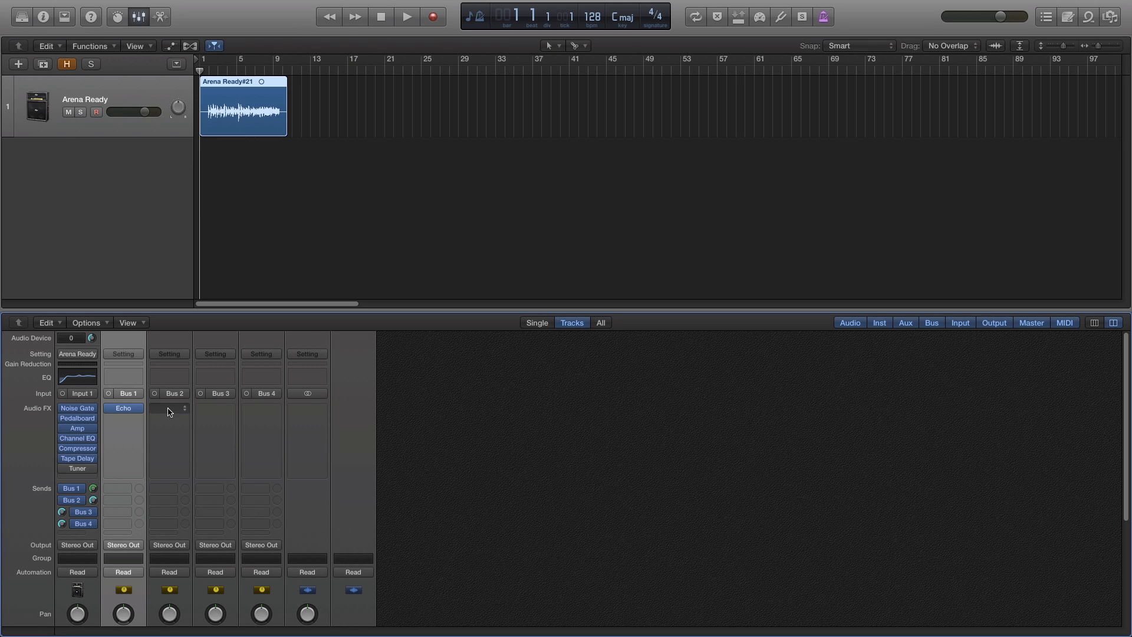
- Insert a Pitch Shifter on Aux 2 with its mix raised to 87%
click(169, 408)
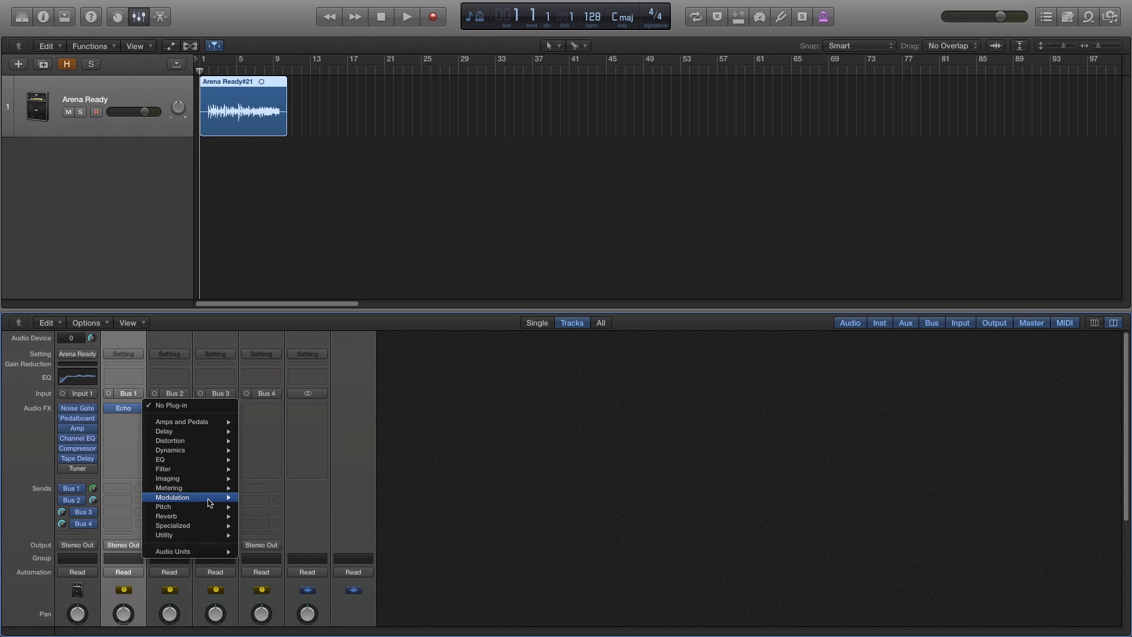
mouse_move(176, 507)
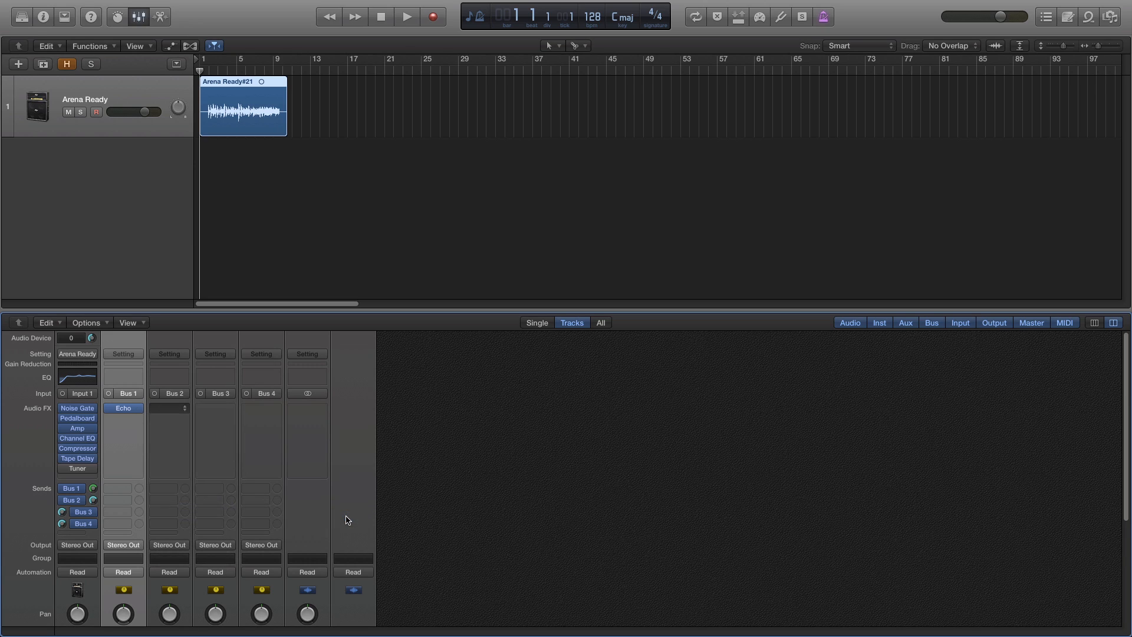
click(168, 408)
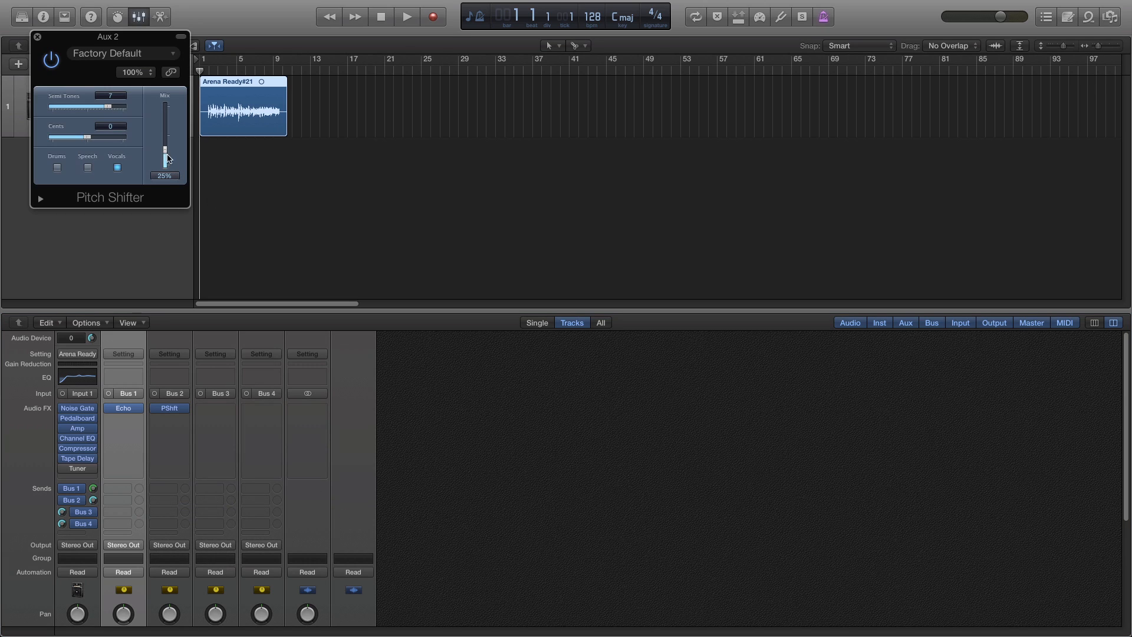
drag(165, 157, 165, 105)
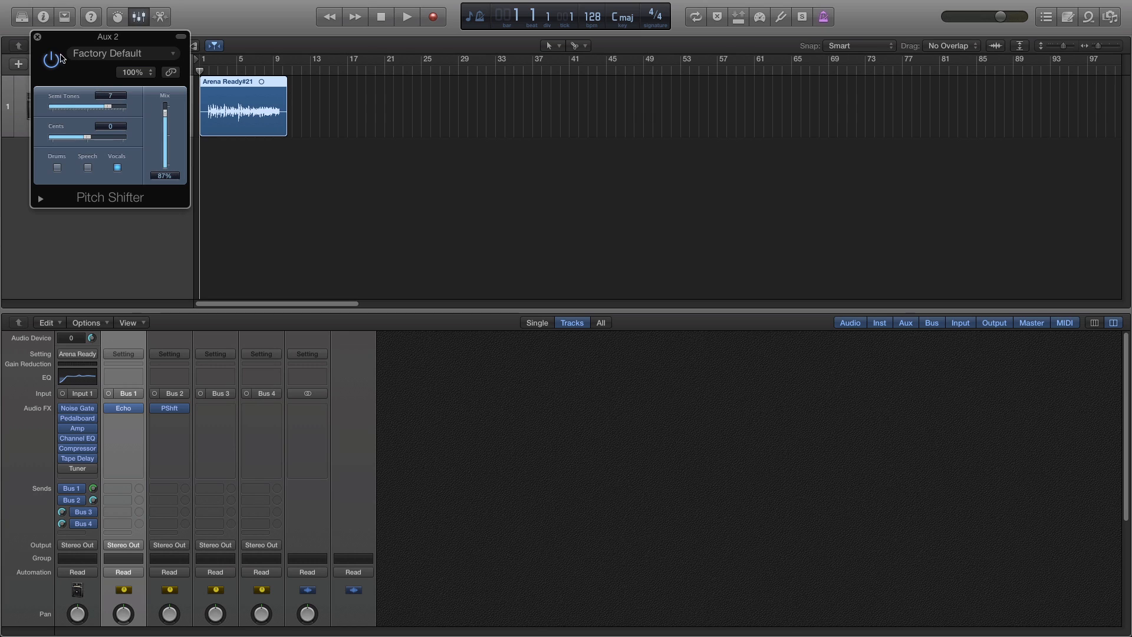
click(39, 35)
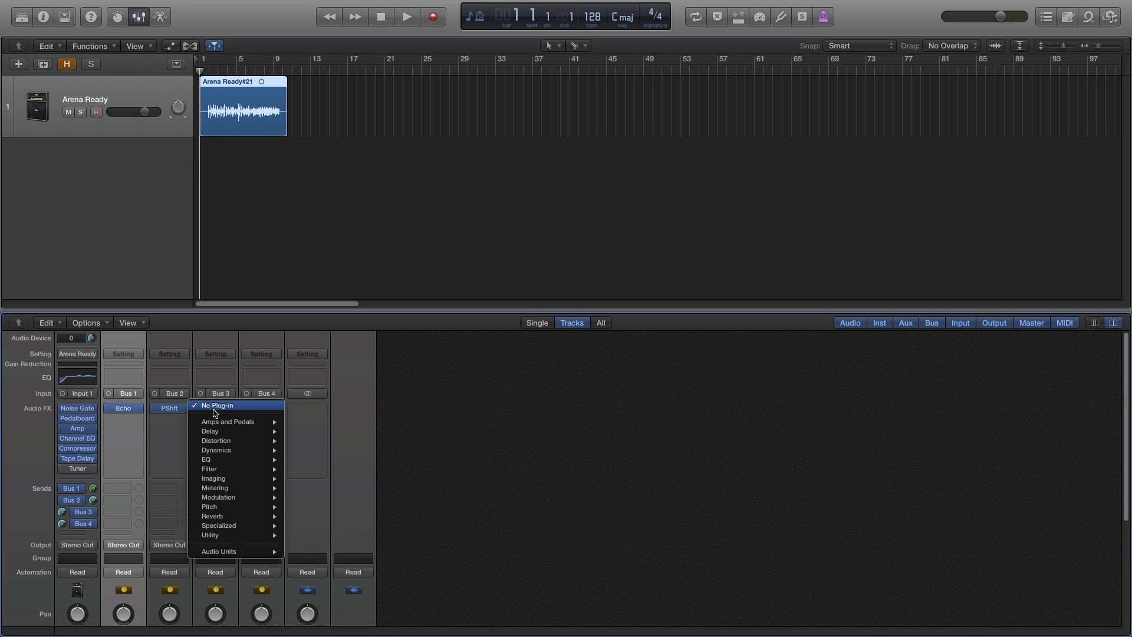
mouse_move(220, 496)
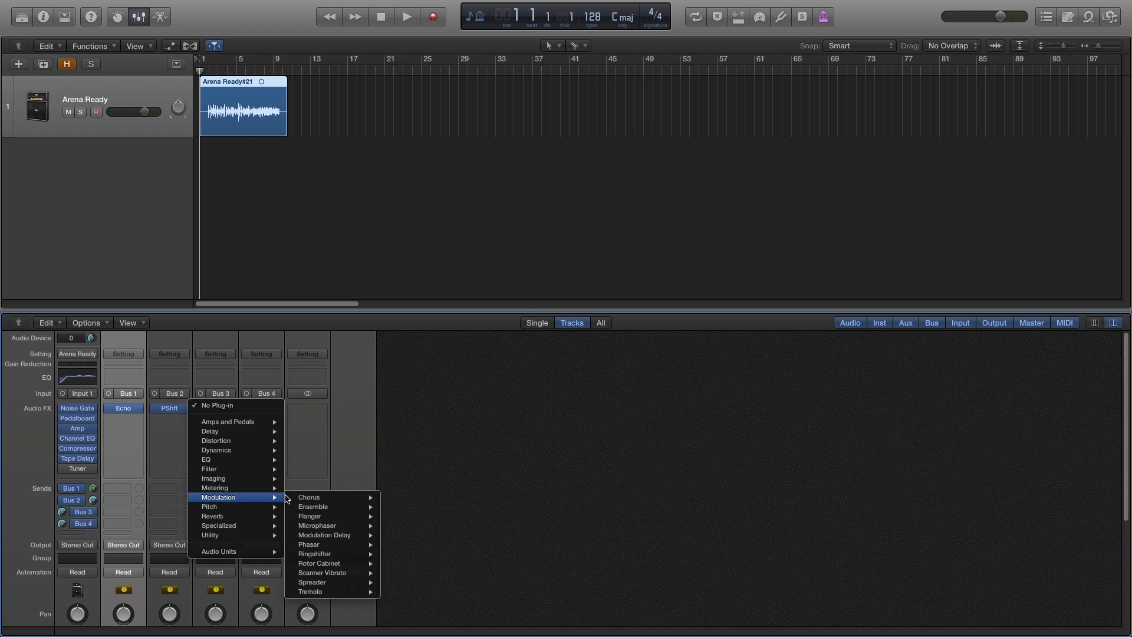
- Insert a Chorus on Aux 3 at 1.666 Hz rate and 47% intensity
click(309, 497)
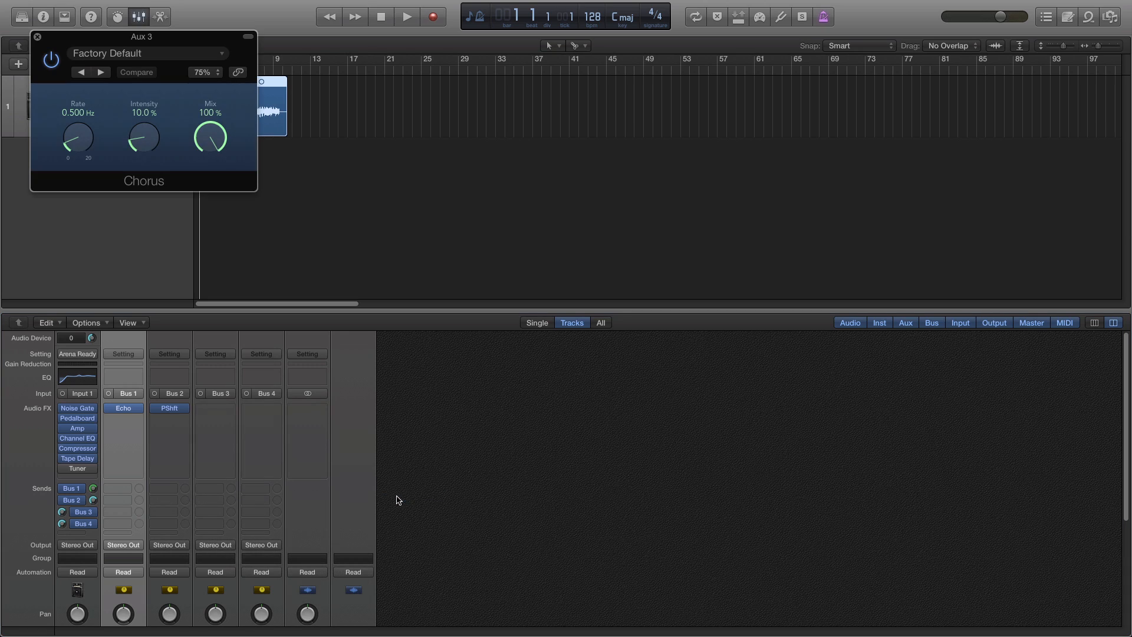
drag(142, 136, 142, 123)
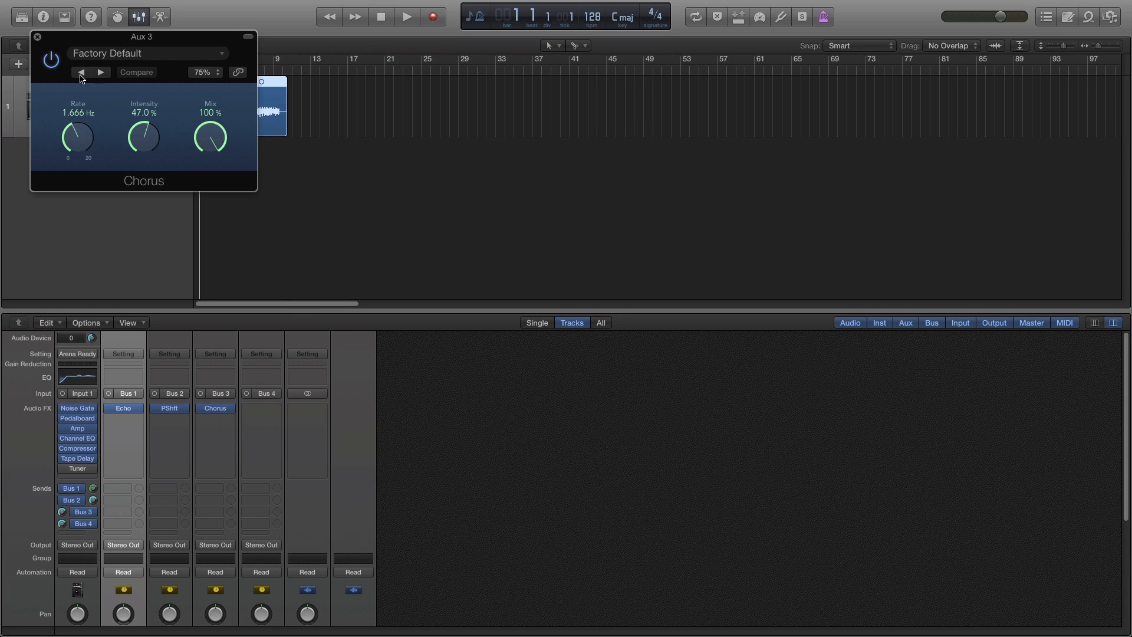
click(37, 36)
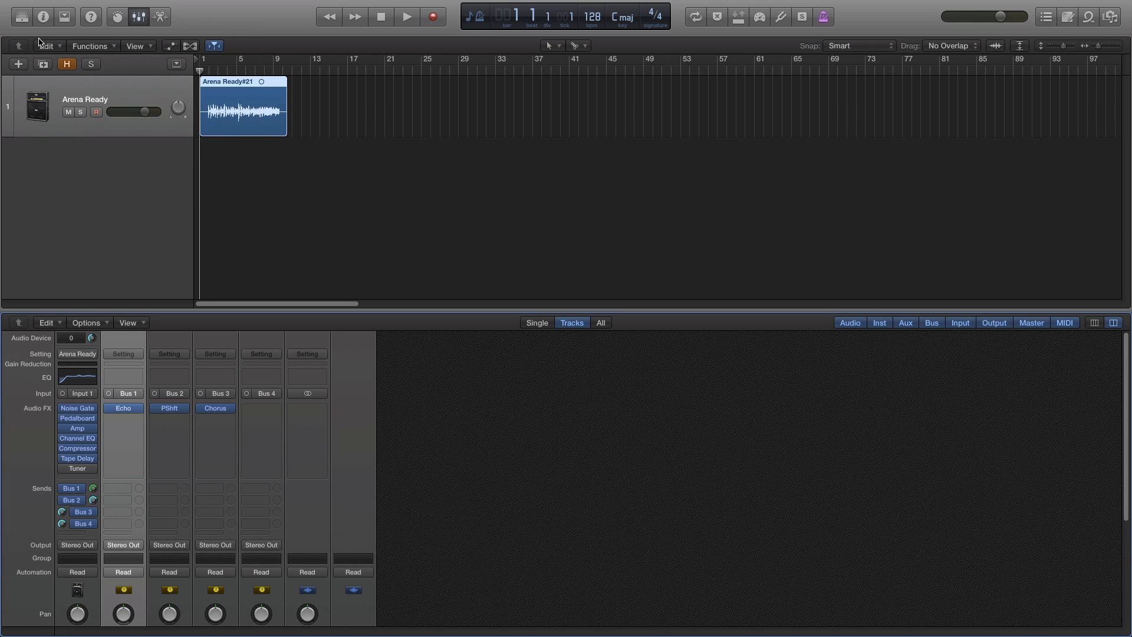
mouse_move(56, 174)
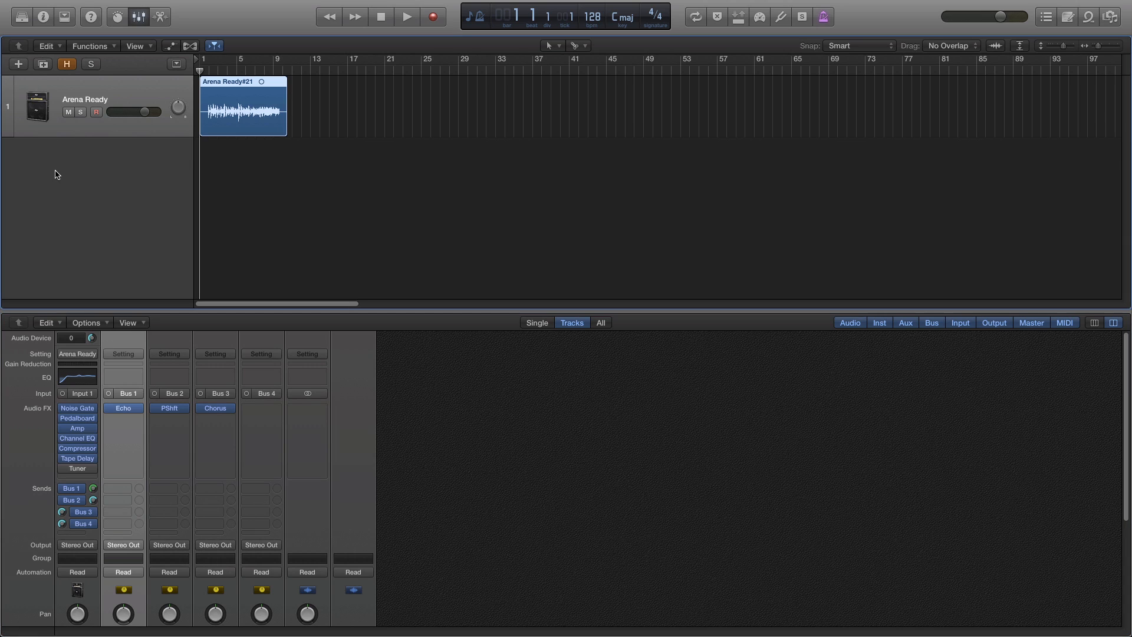
click(20, 64)
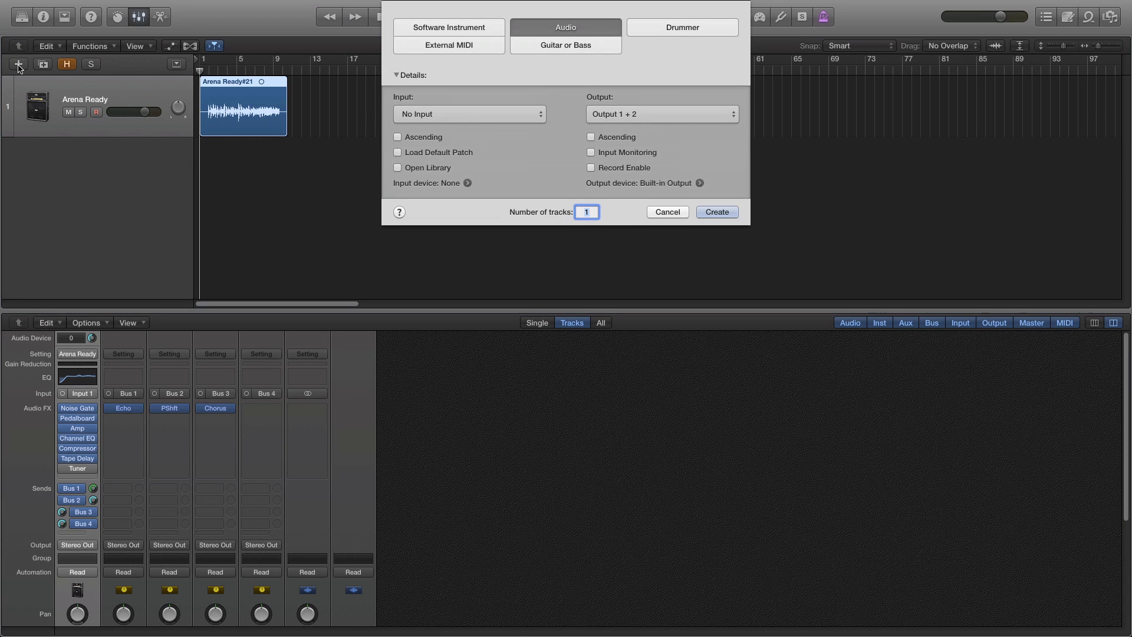
- Create 4 audio tracks, leaving input default and output at Output 1 + 2
text(4)
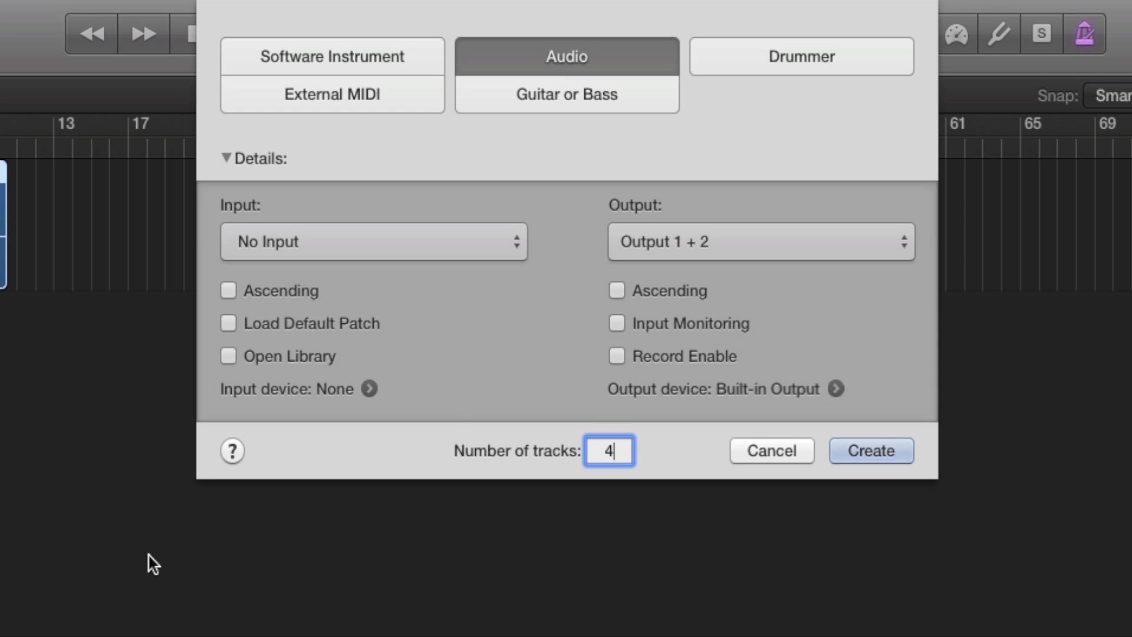
click(374, 242)
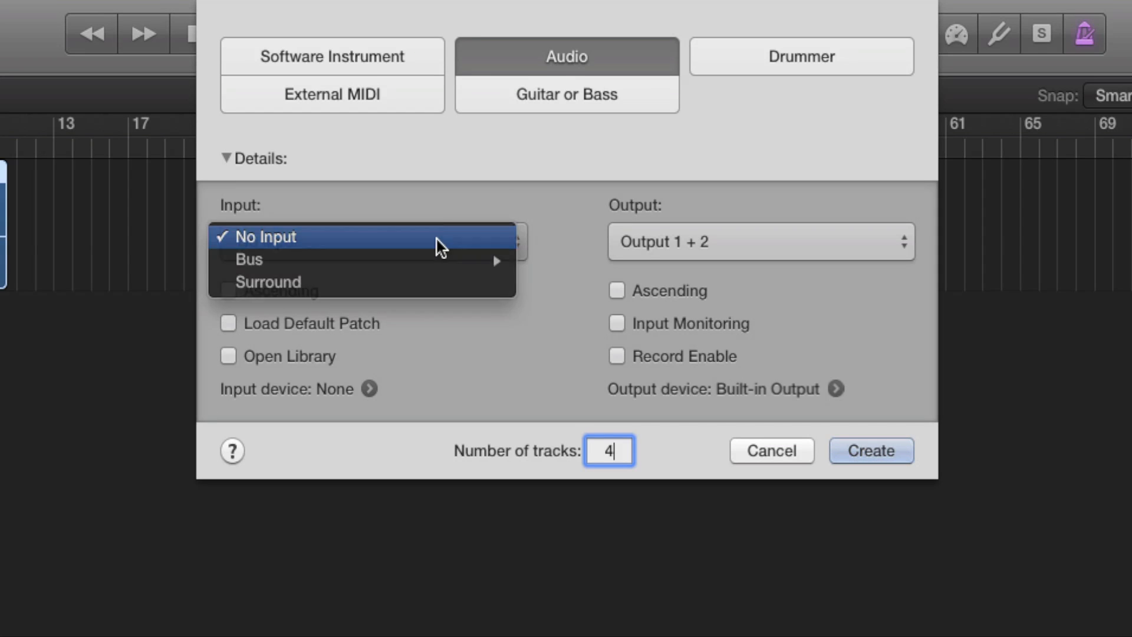
click(760, 243)
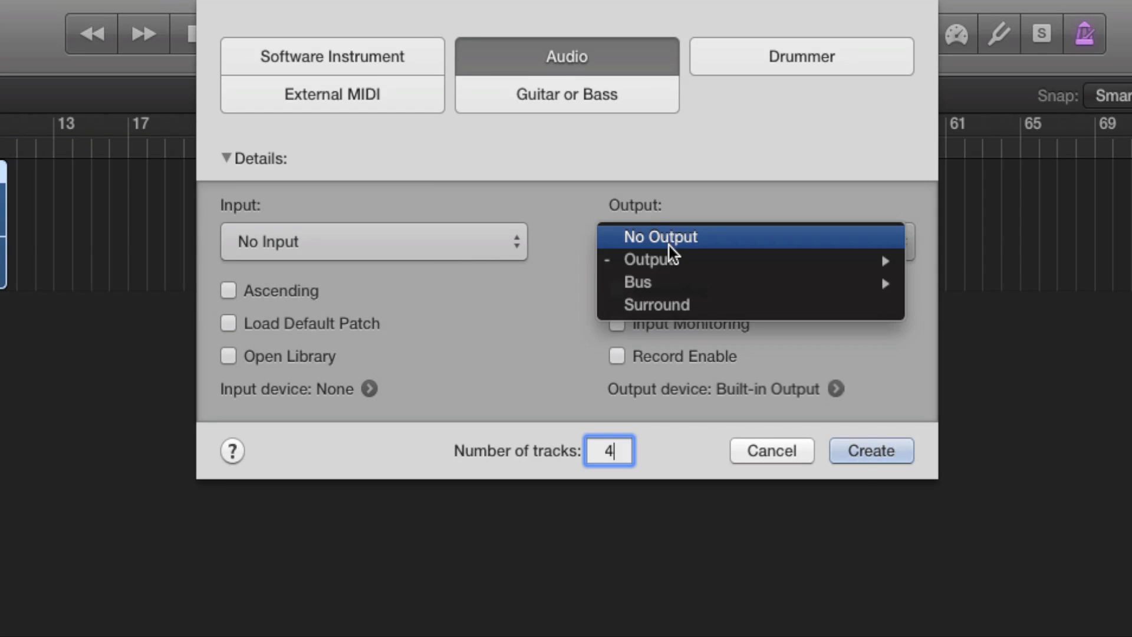
click(652, 259)
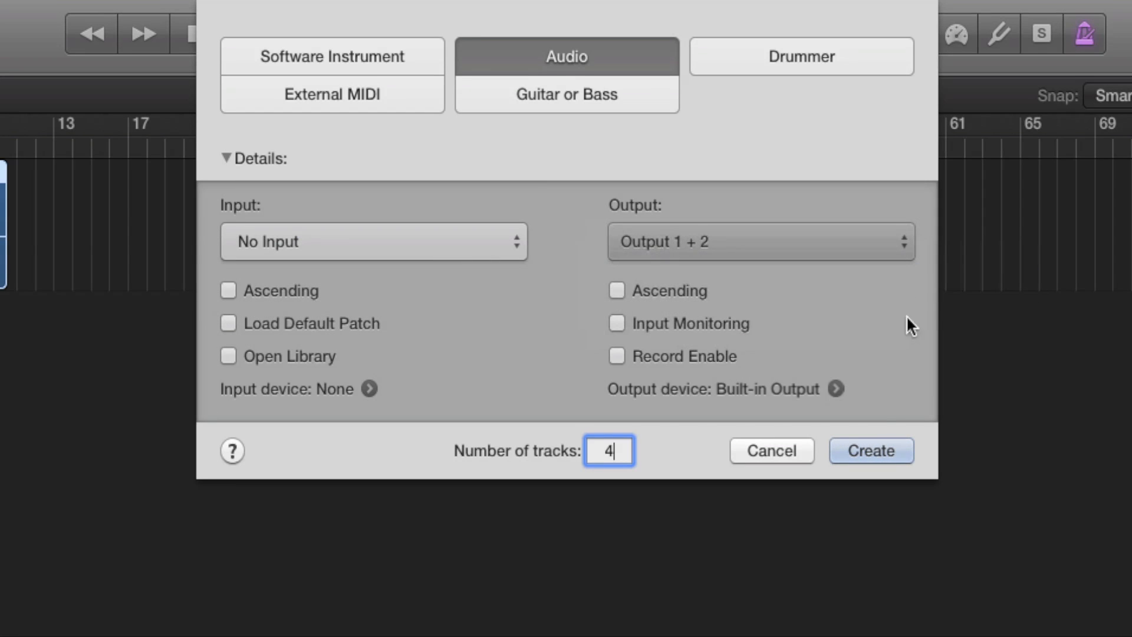
click(870, 450)
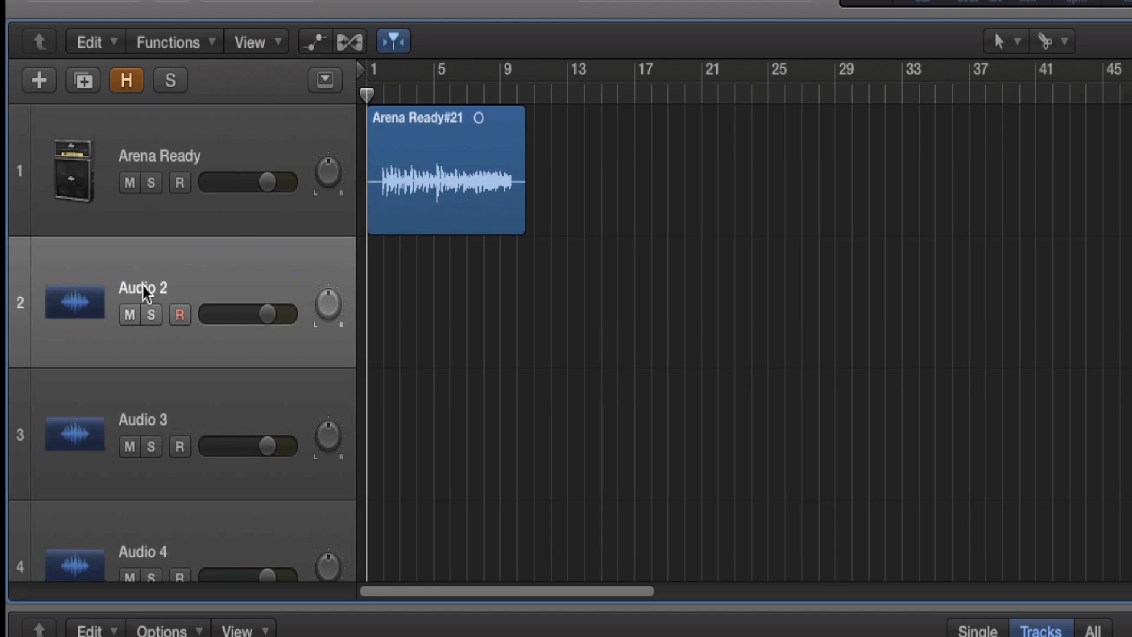
- Rename Audio 2 to 'Post pan w Echo' and Audio 3 to 'Post Fader w PShift'
double_click(143, 287)
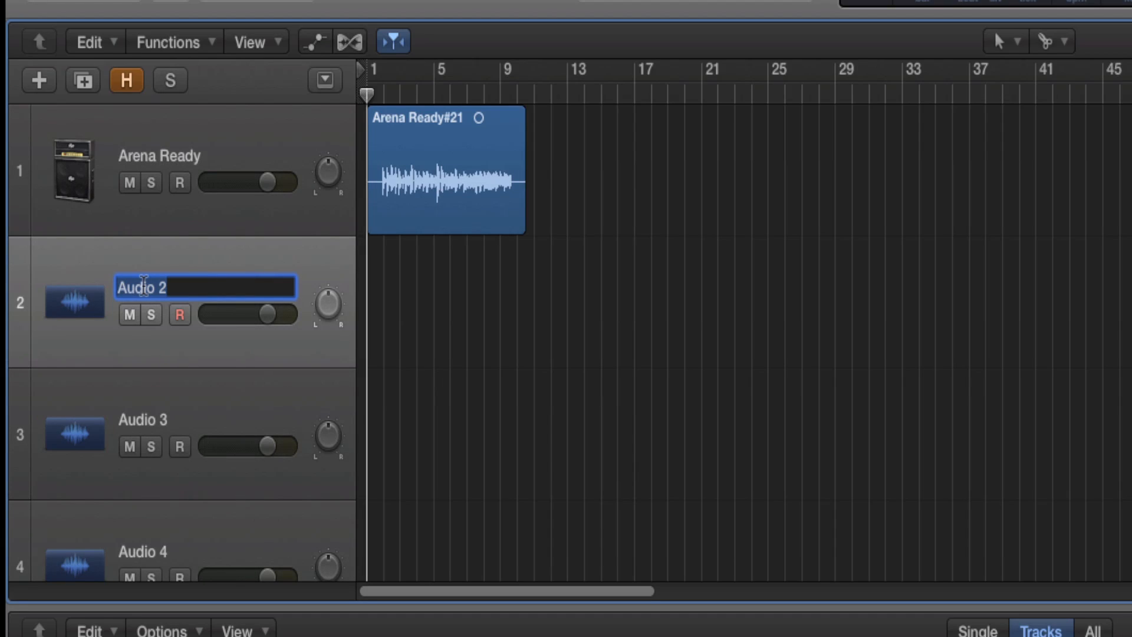
text(Post pan w)
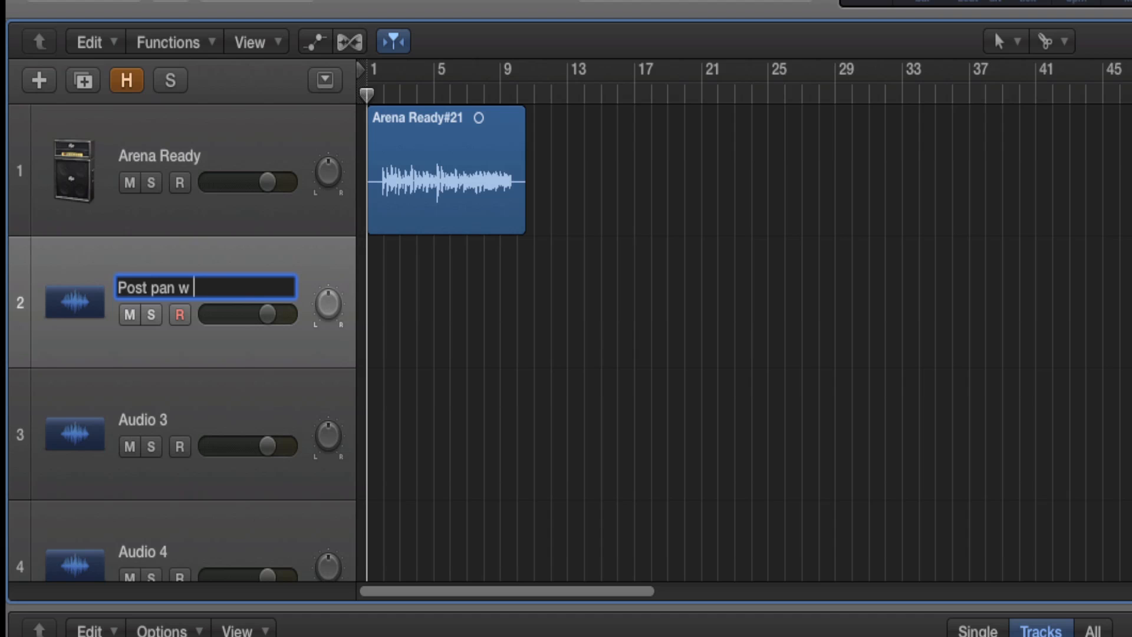
text(Echo)
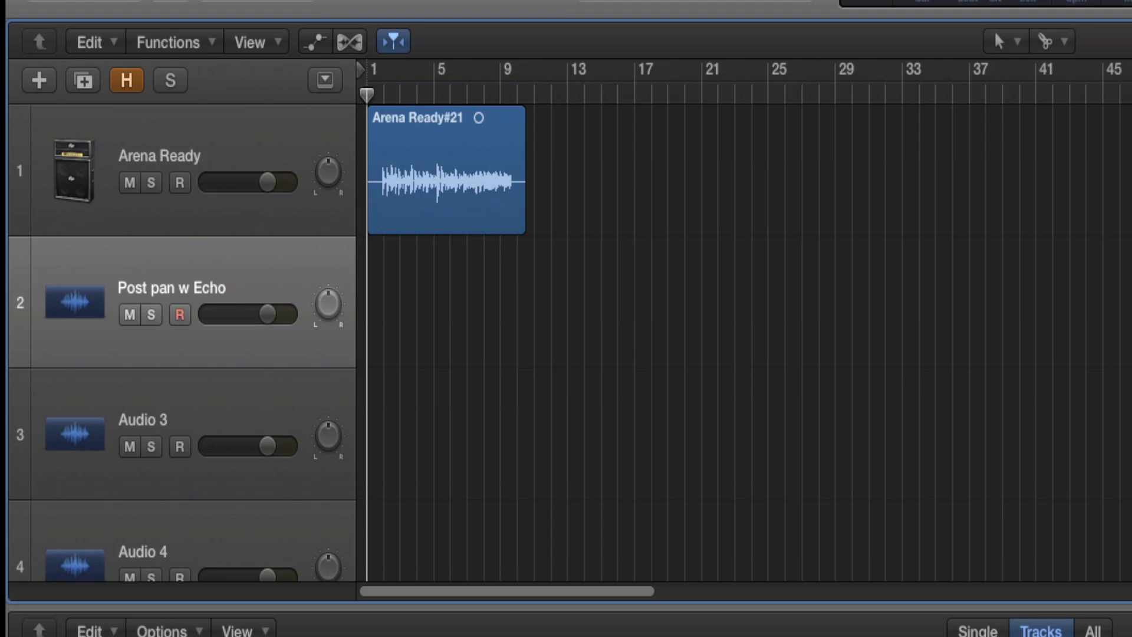
double_click(142, 420)
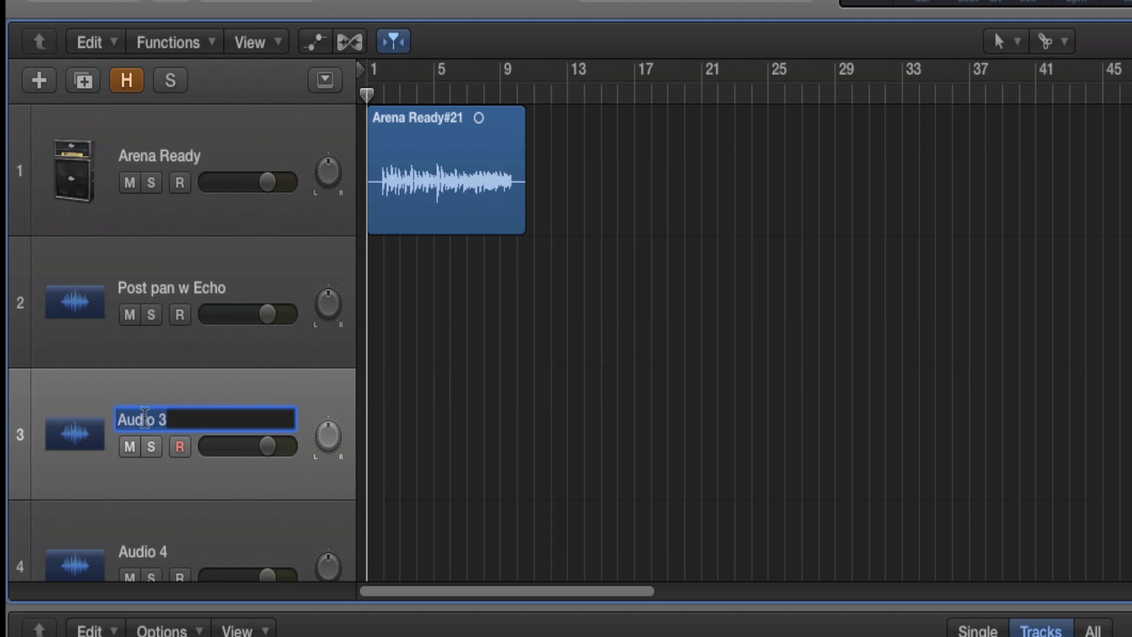
text(Post Fader w P)
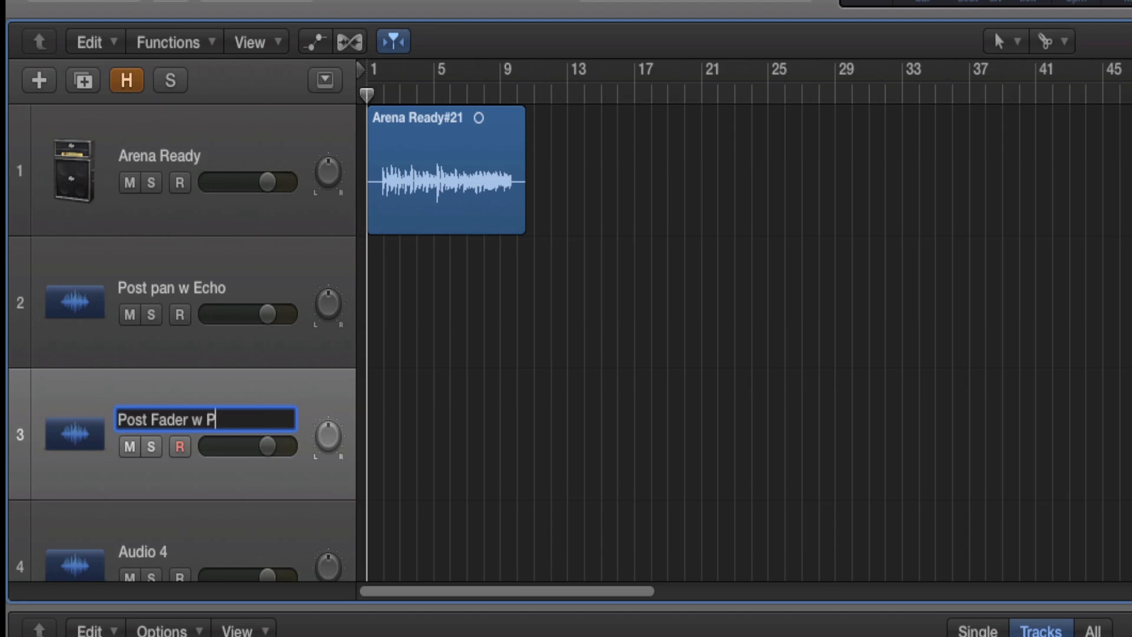
text(Shift)
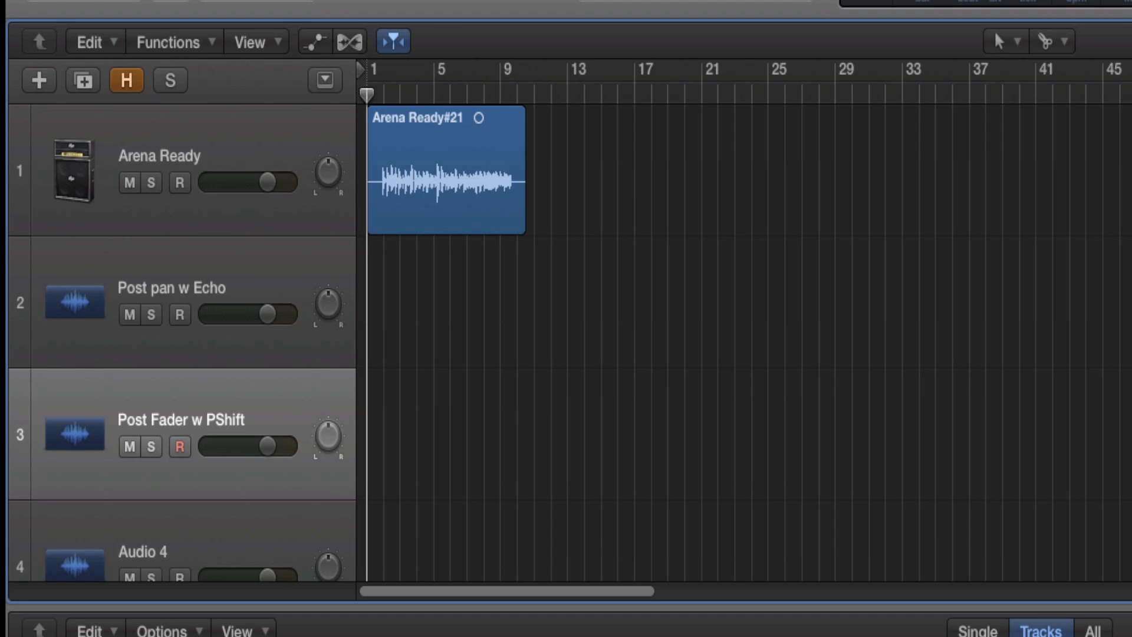
- Rename track 4 to 'Pre Fader w Chorus' and begin naming track 5
scroll(down, 3)
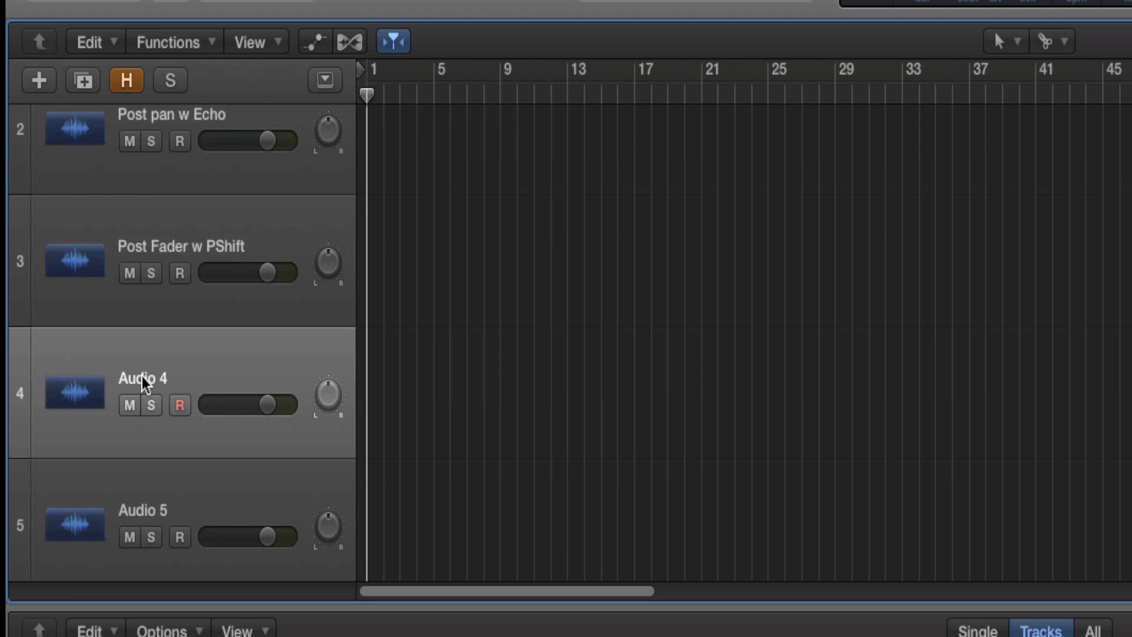
text(Pre Fd)
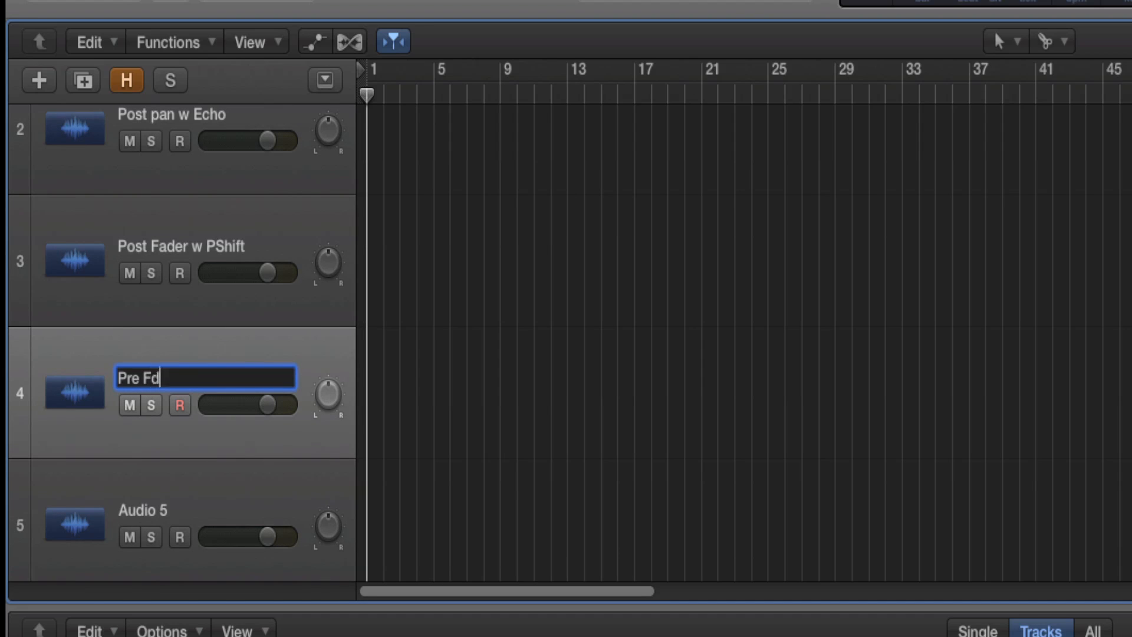
key(Backspace)
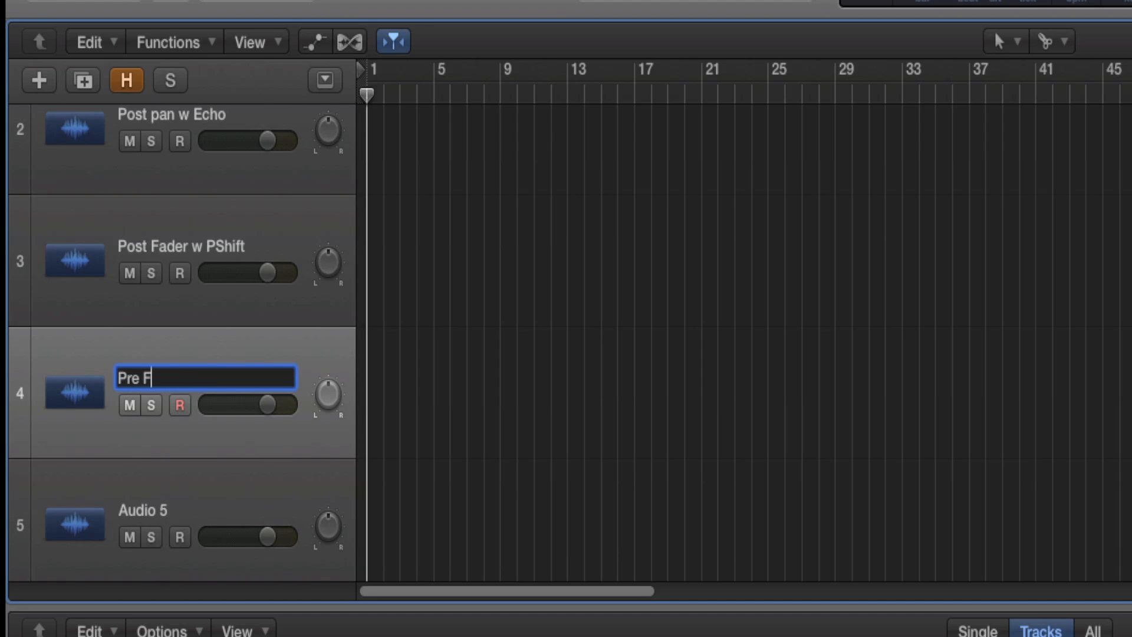
text(ader w Chorus)
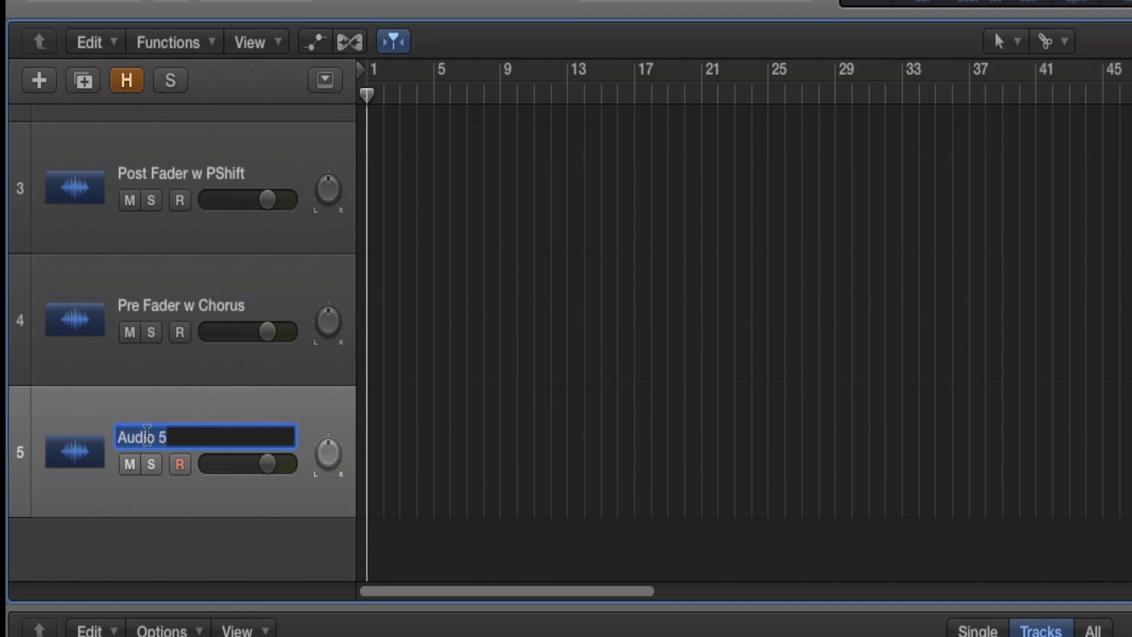
text(P)
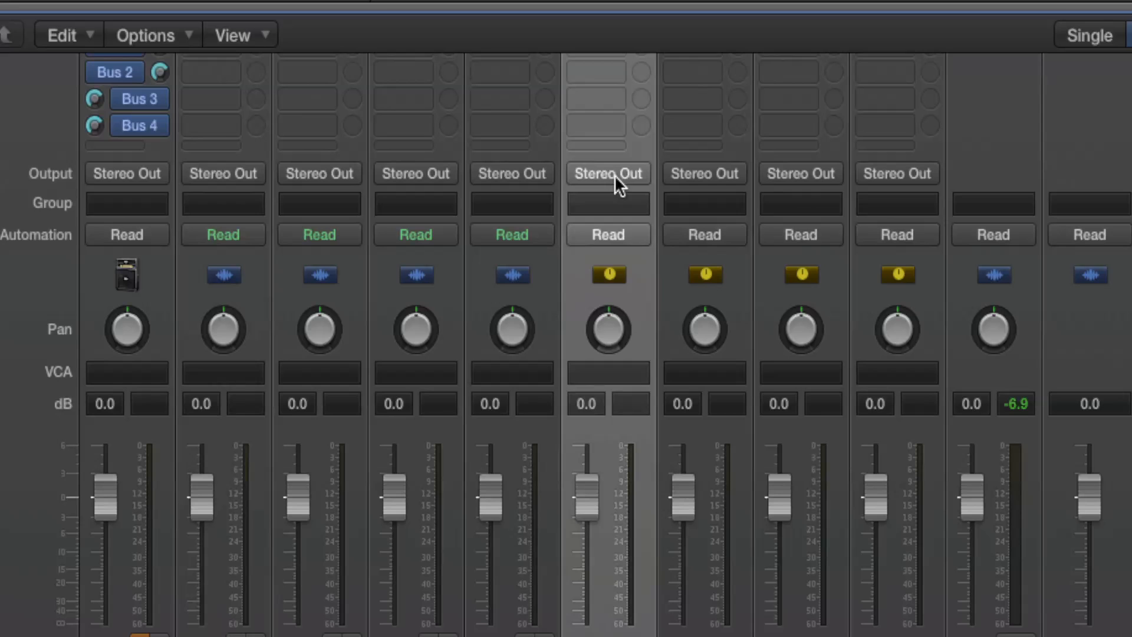
- Route Aux 1–4 outputs to Bus 5, Bus 6, Bus 7 and Bus 8
click(609, 174)
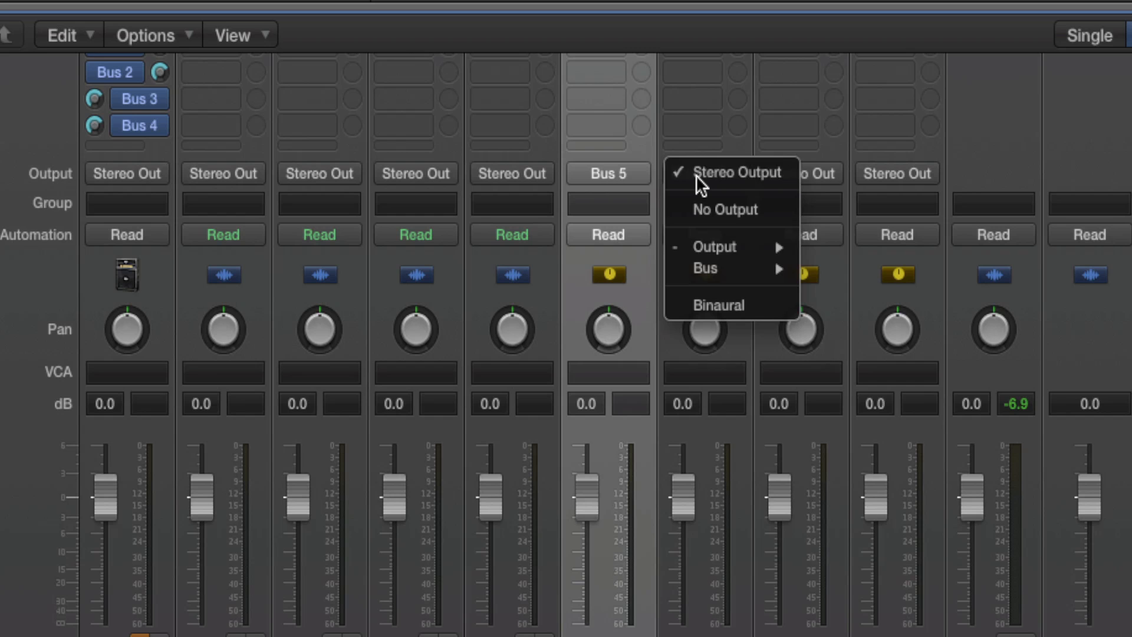
mouse_move(703, 269)
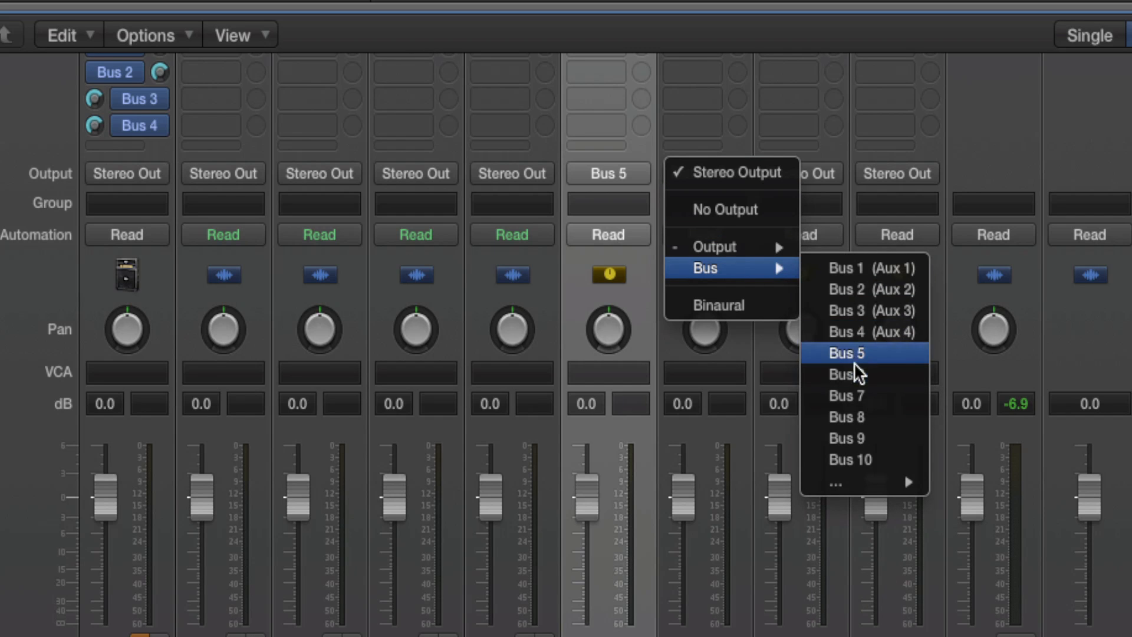
click(847, 374)
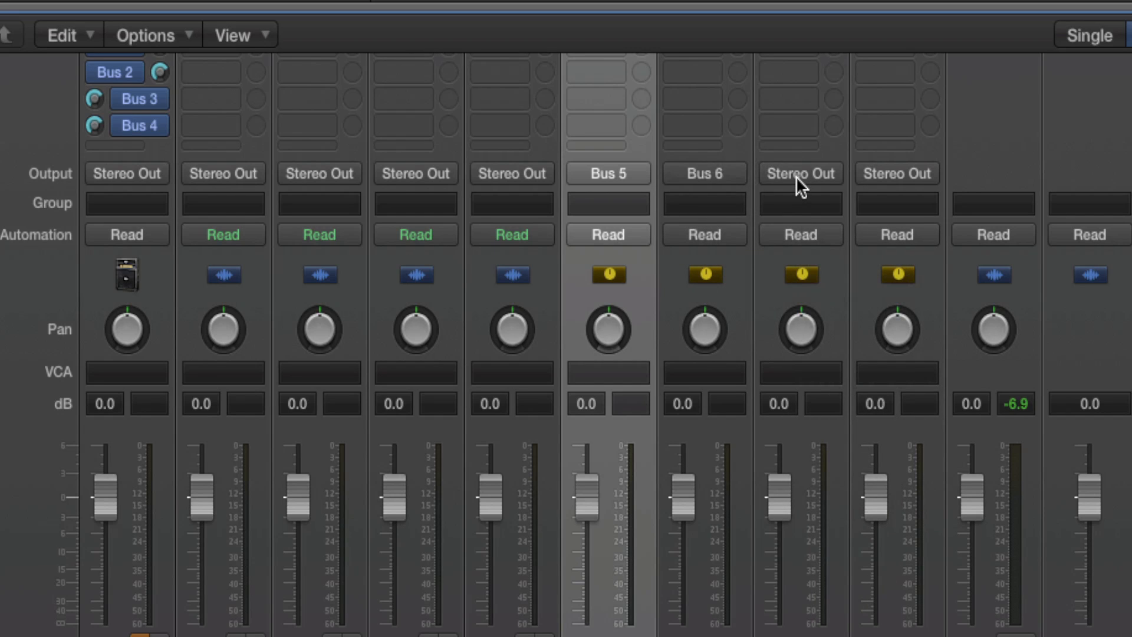
click(800, 173)
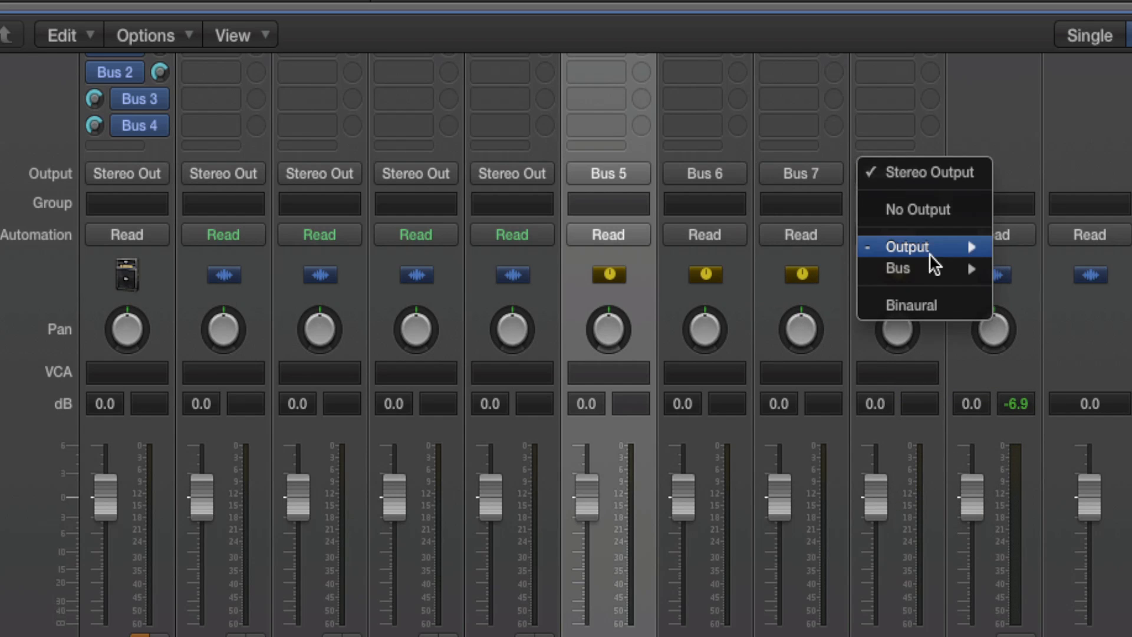
mouse_move(897, 268)
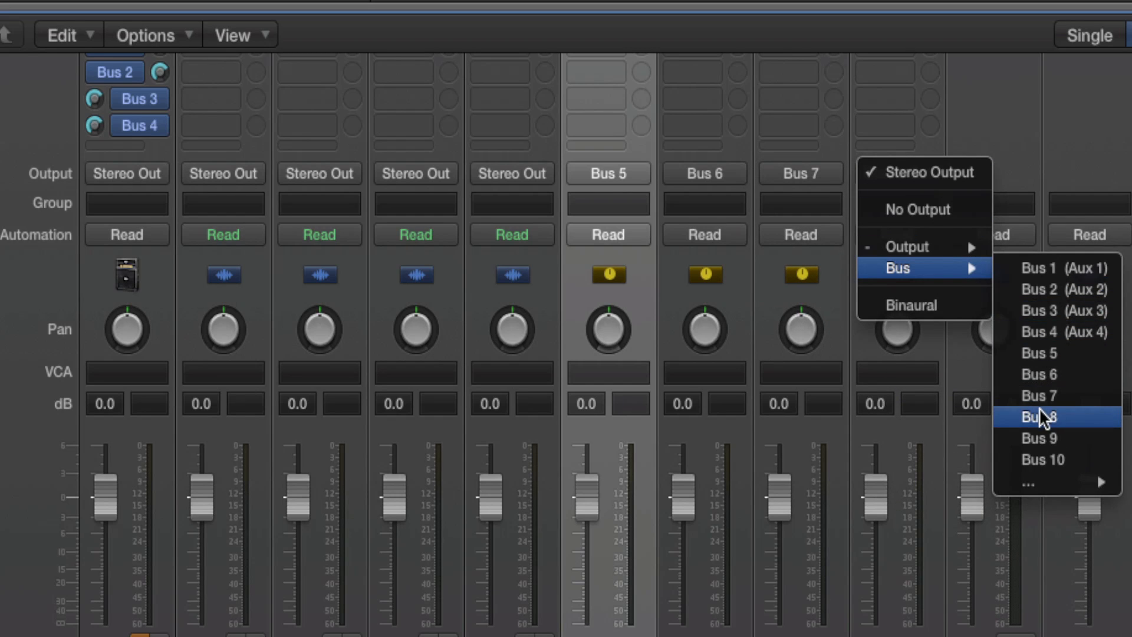
click(1044, 417)
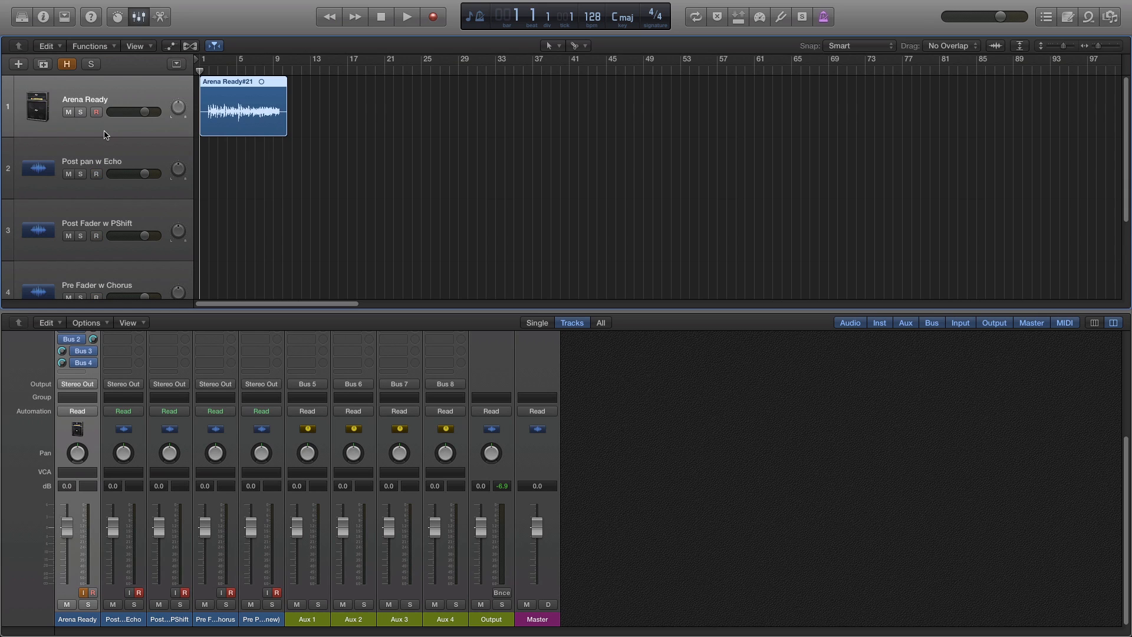
- Record guitar takes onto the four tracks while riding the Arena Ready fader
click(407, 17)
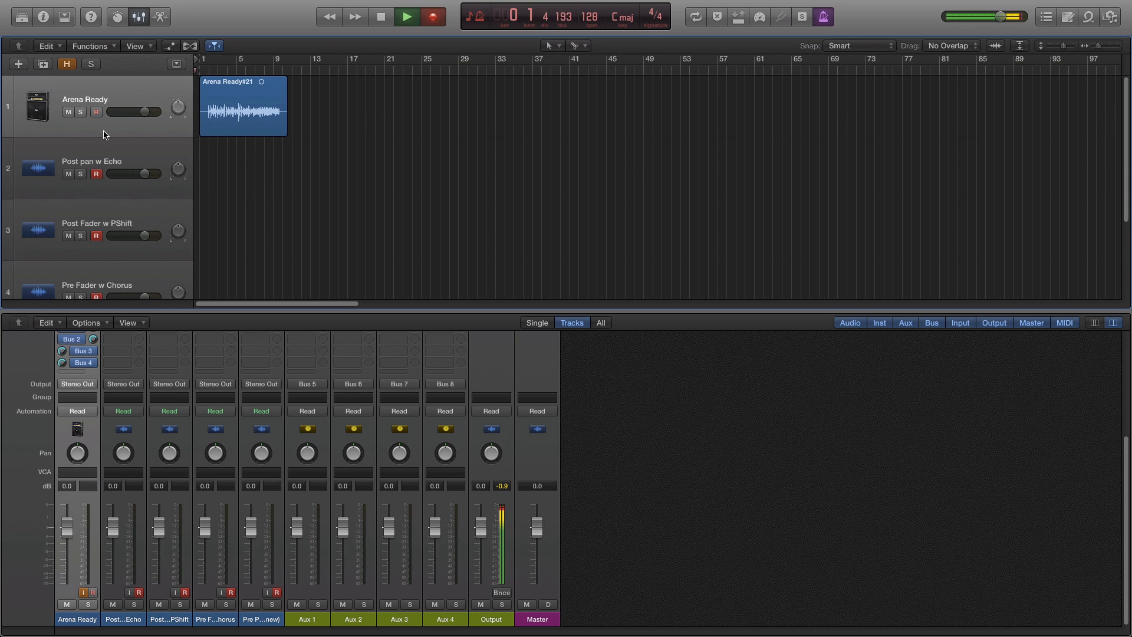
click(405, 17)
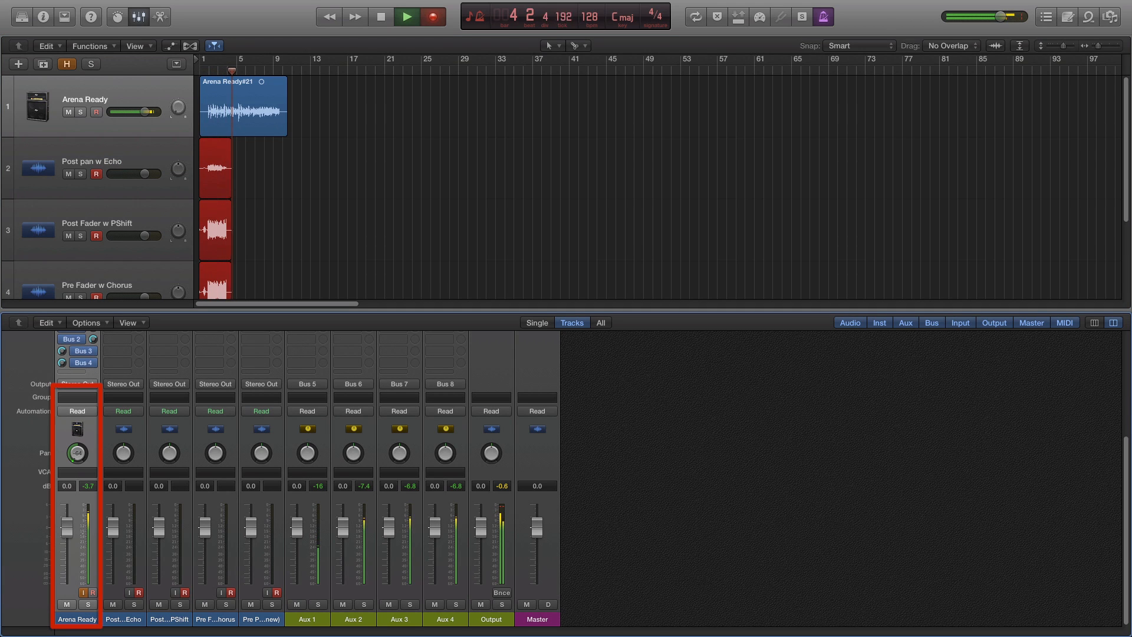
drag(77, 452, 82, 445)
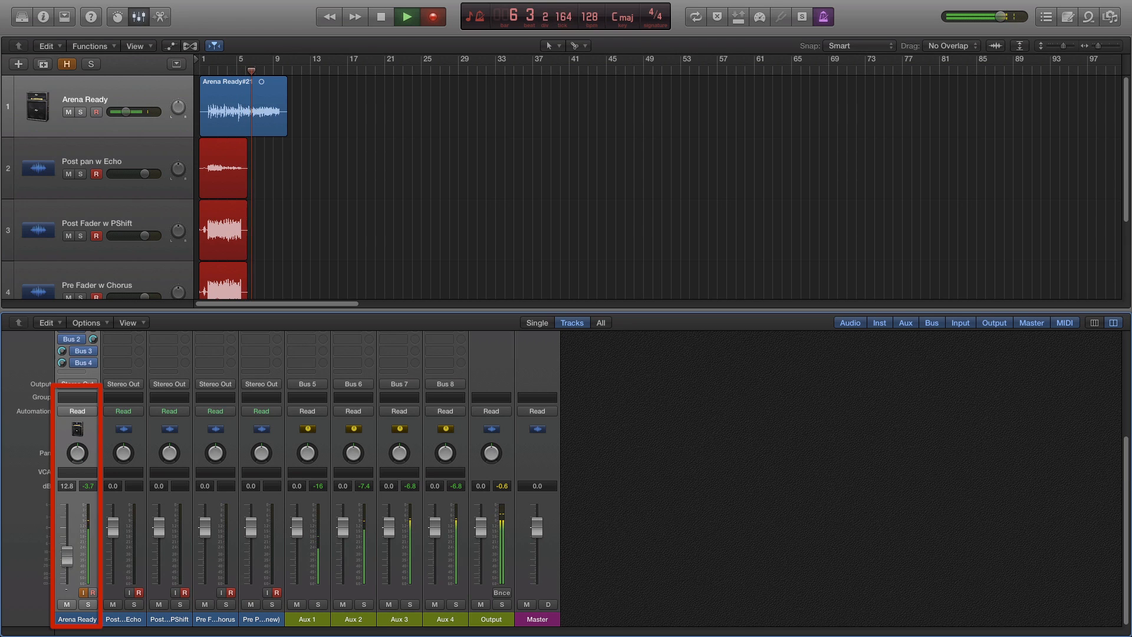
drag(66, 548, 66, 506)
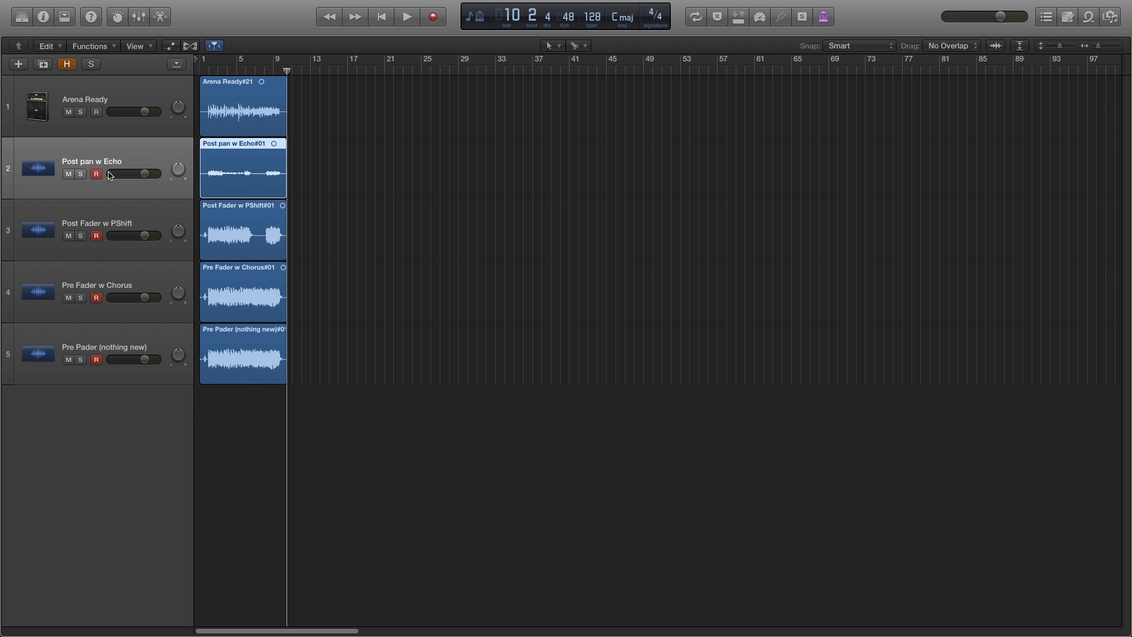
- Disarm recording on the audio tracks so no R buttons remain lit
click(80, 173)
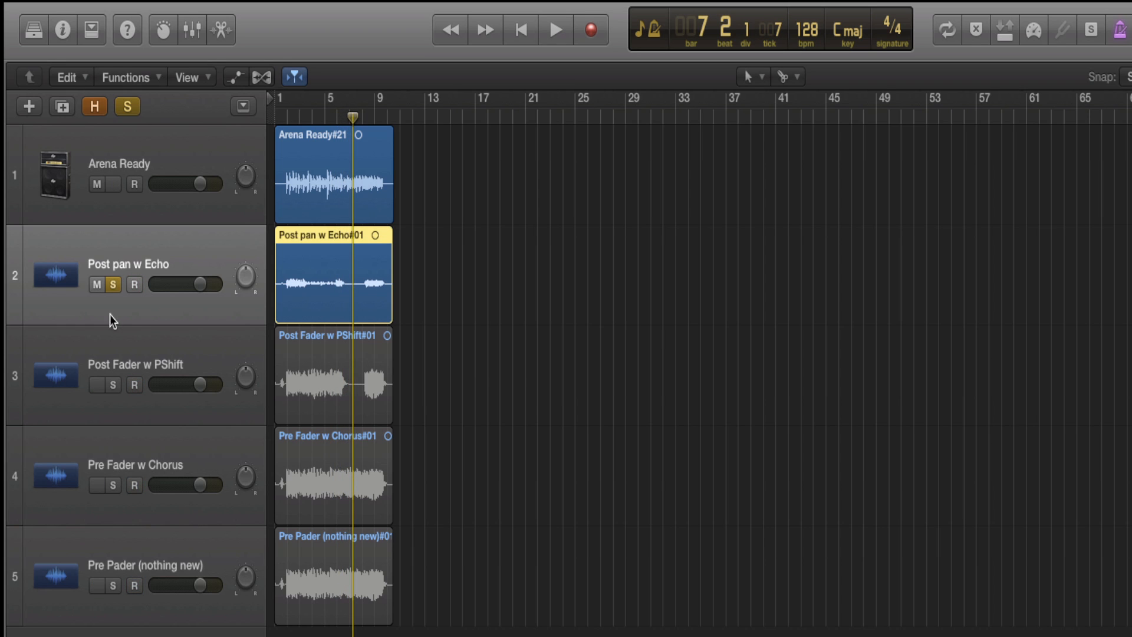
- Solo the Post Fader w PShift take and audition it from the start
click(114, 384)
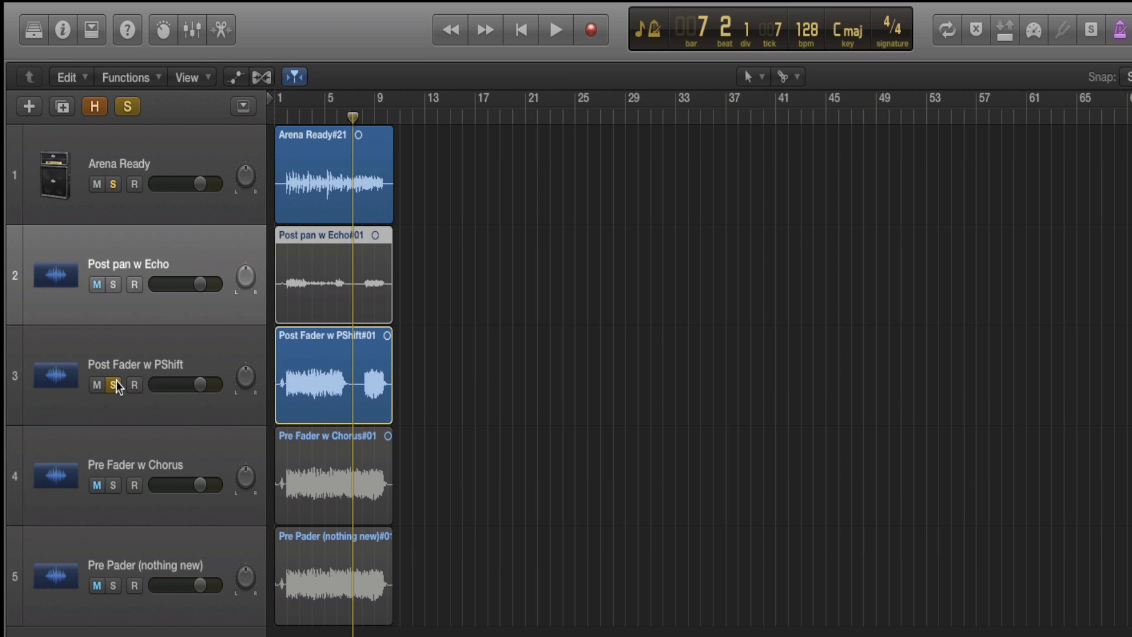
click(556, 28)
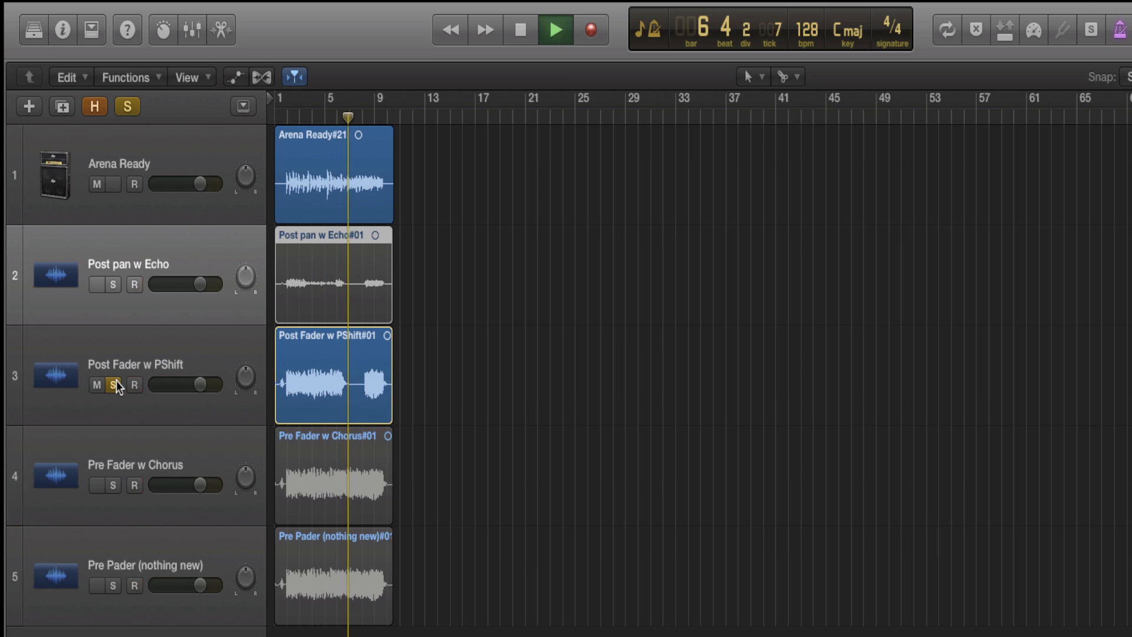
click(555, 29)
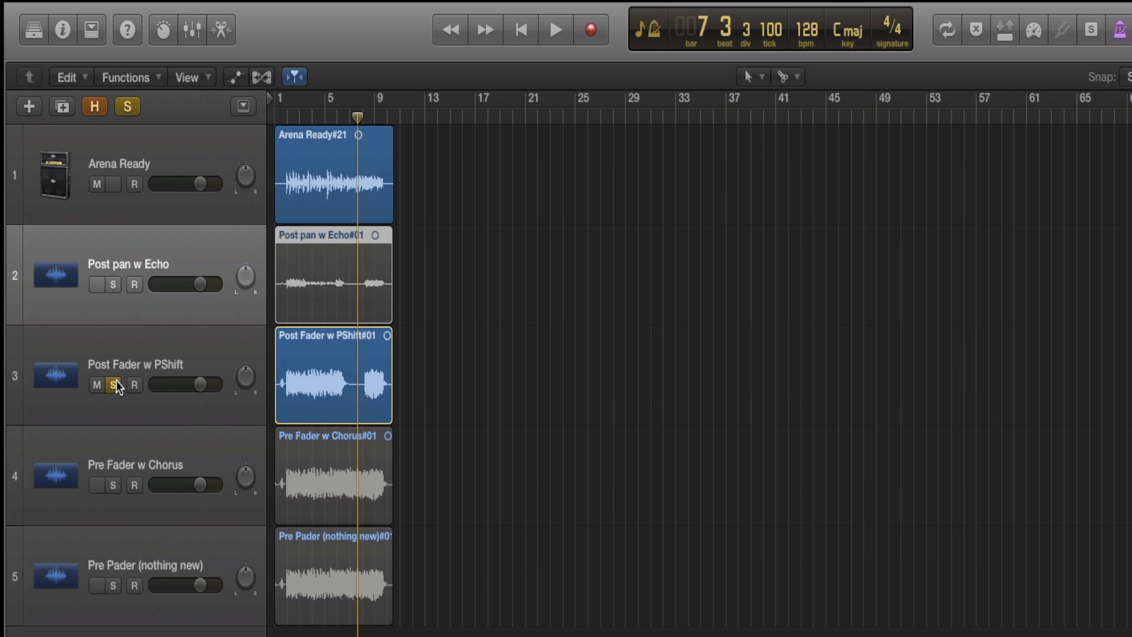
- Solo the Pre Fader w Chorus take and audition it for comparison
click(113, 486)
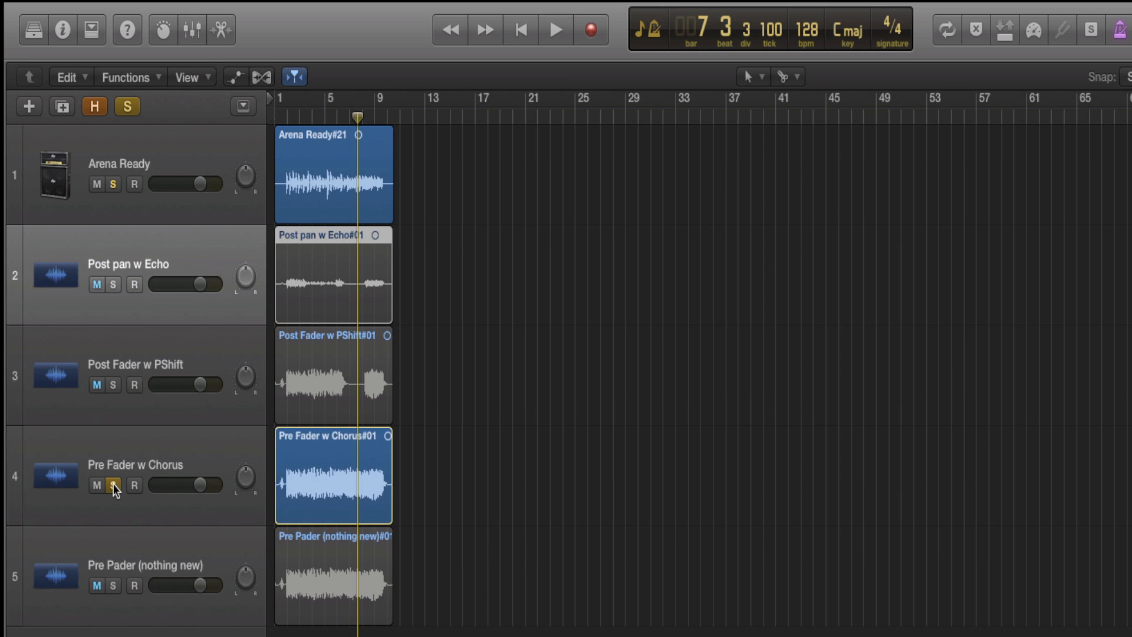
click(556, 28)
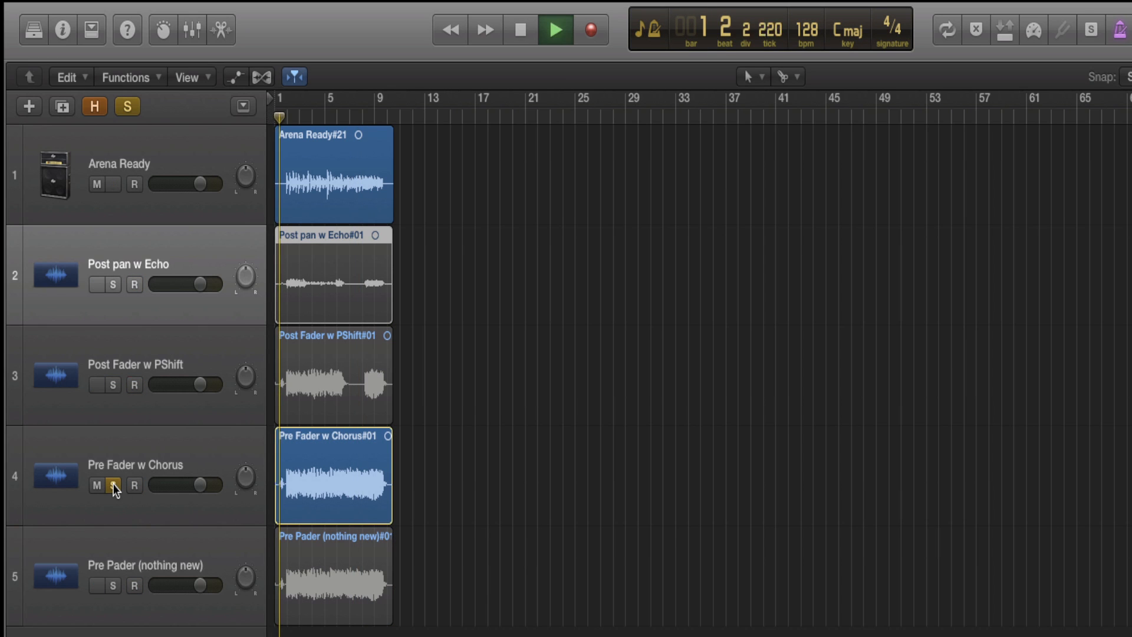
click(555, 28)
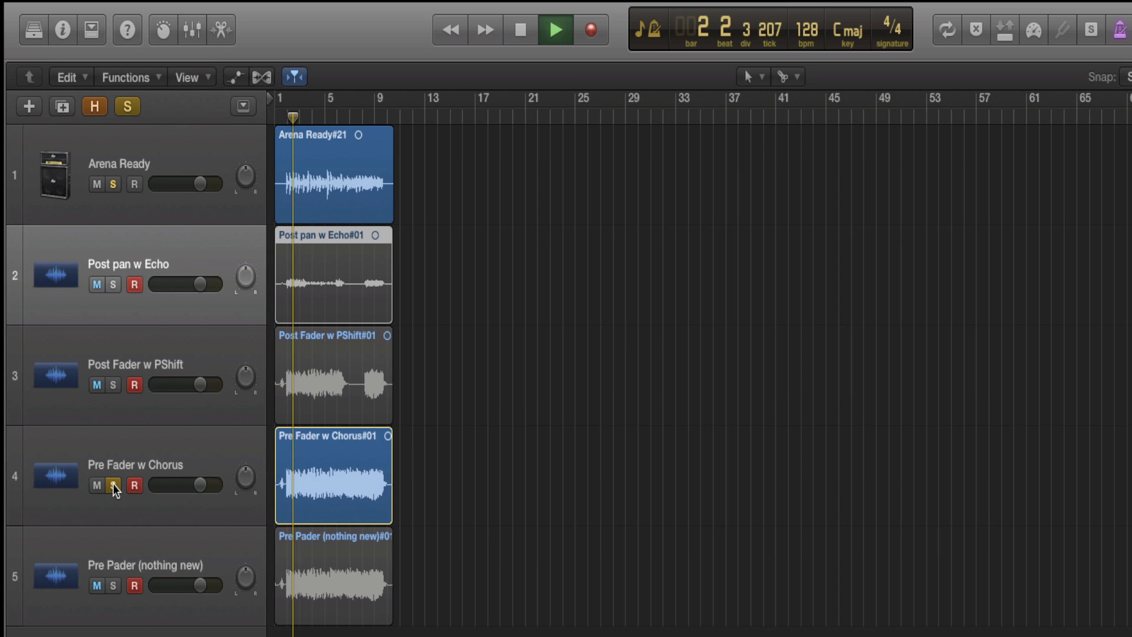